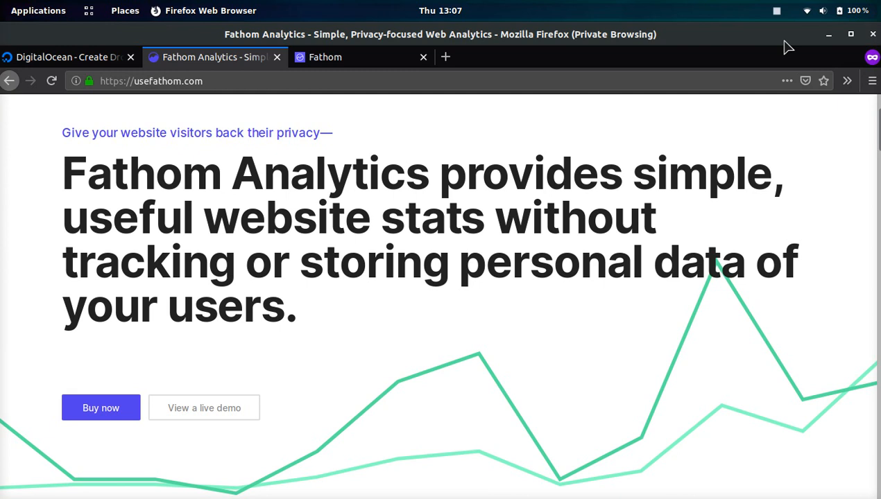
Scroll through the current page, then return to the DigitalOcean droplet creation page.
scroll("down", 3)
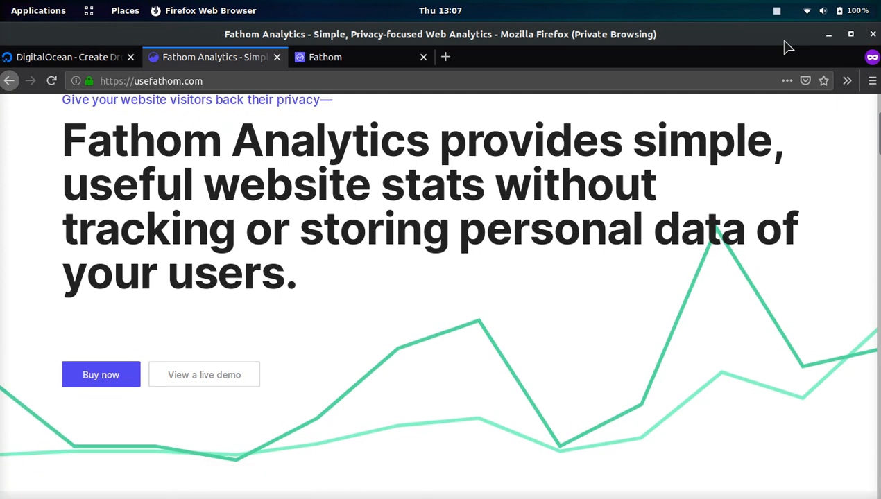
scroll("down", 3)
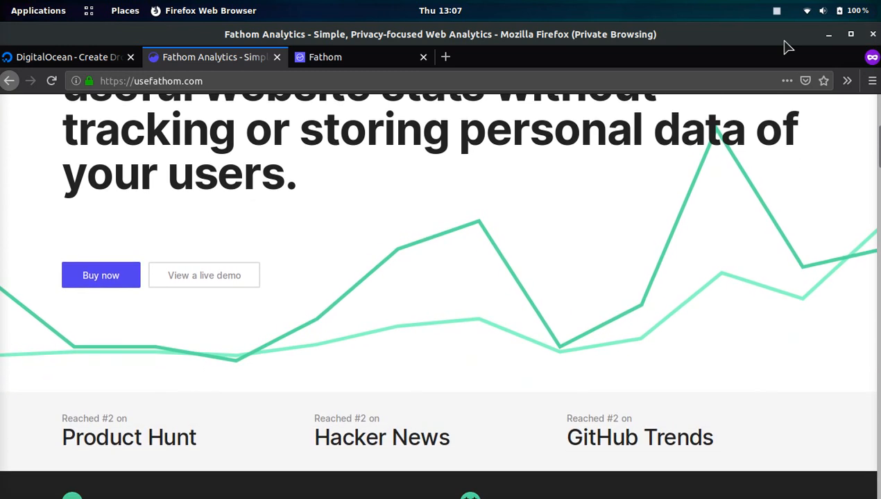
scroll("down", 3)
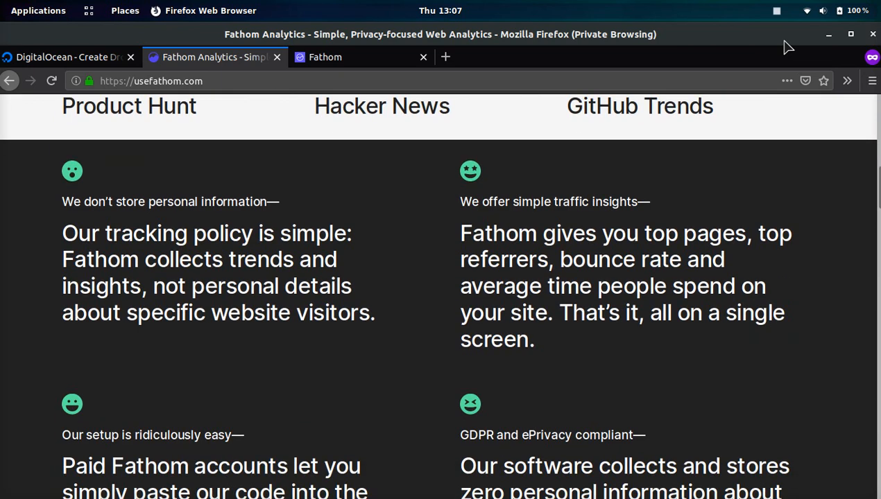
scroll("down", 3)
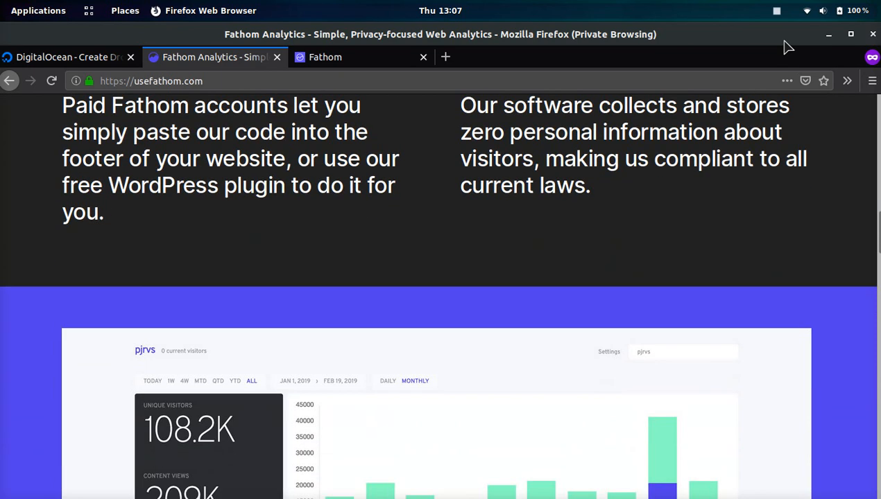
scroll("down", 3)
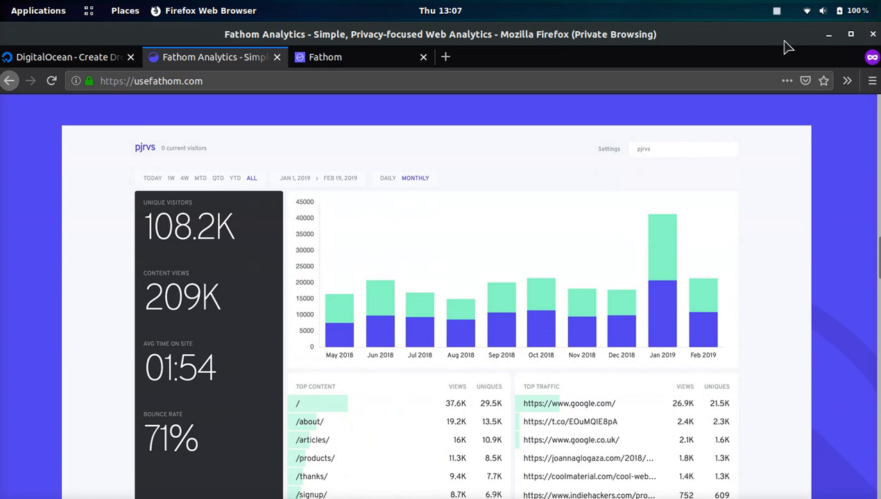
scroll("up", 3)
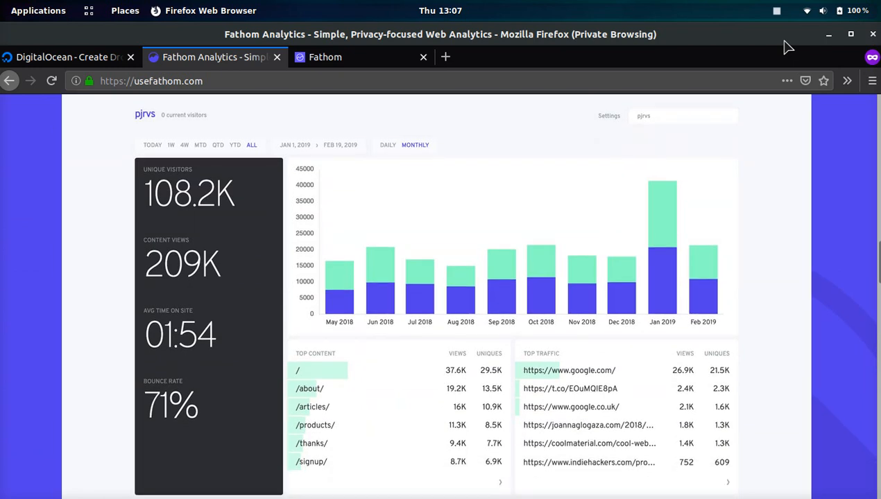
scroll("down", 3)
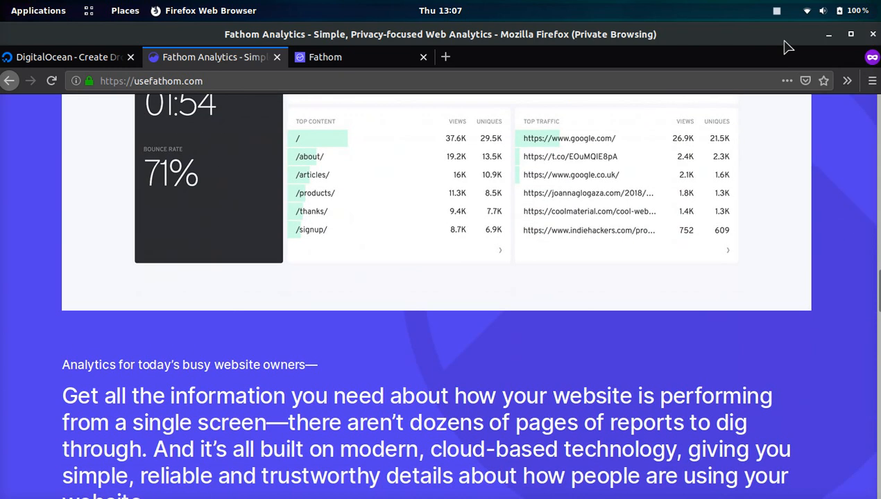
scroll("down", 3)
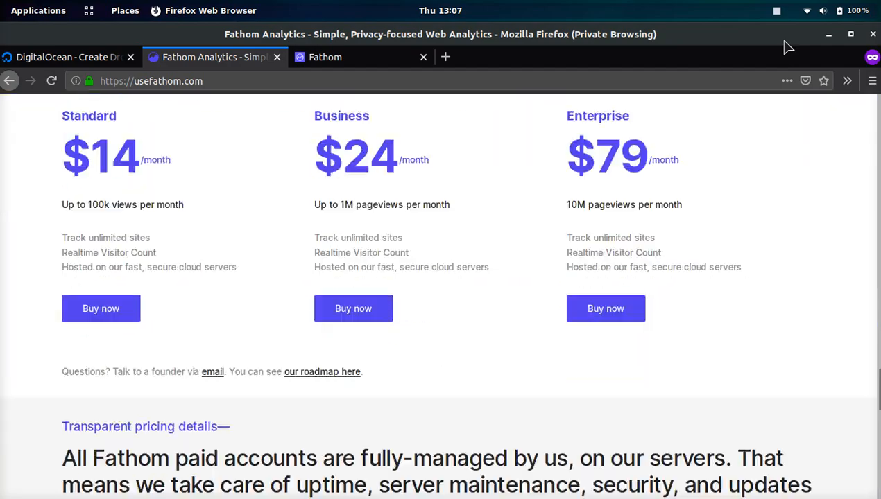
scroll("up", 3)
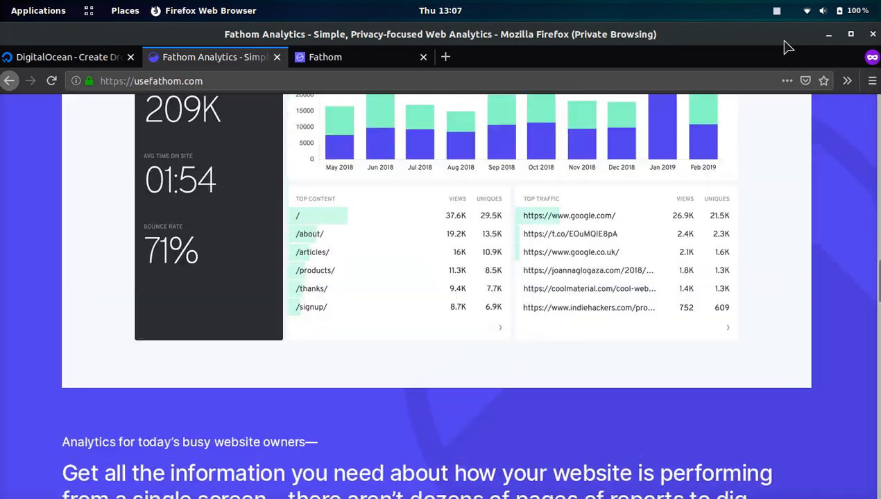
scroll("up", 3)
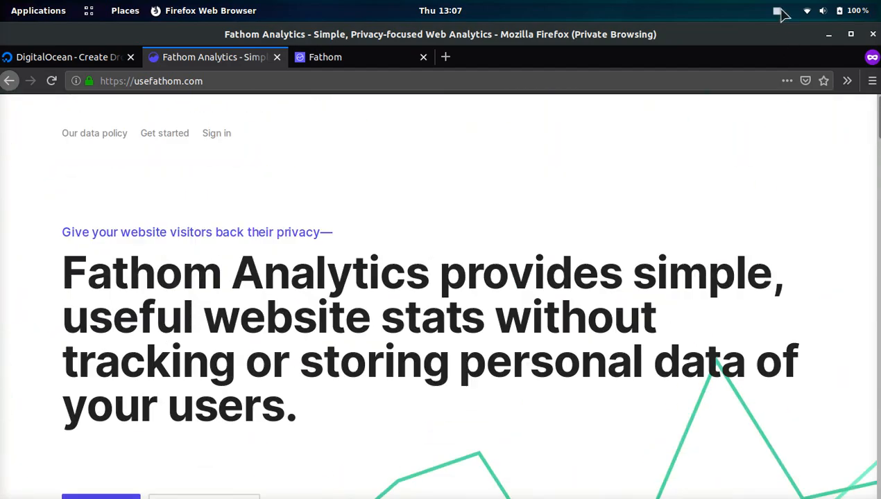
left_click(777, 11)
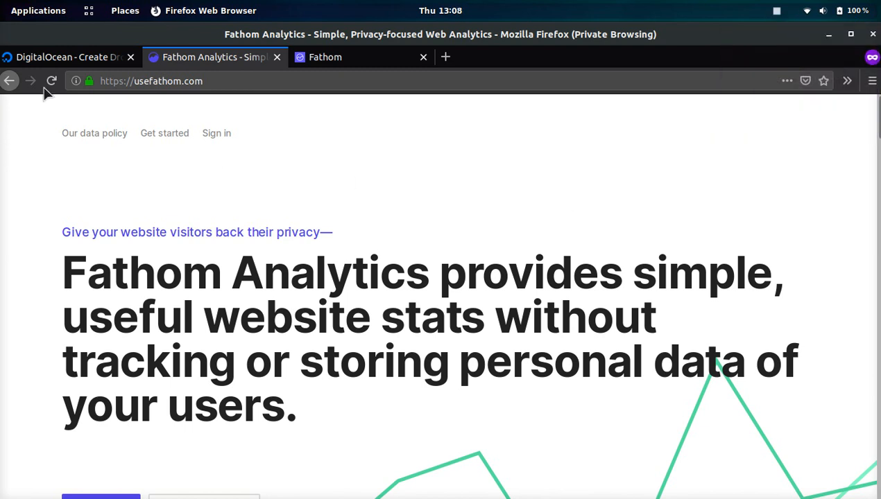
left_click(67, 57)
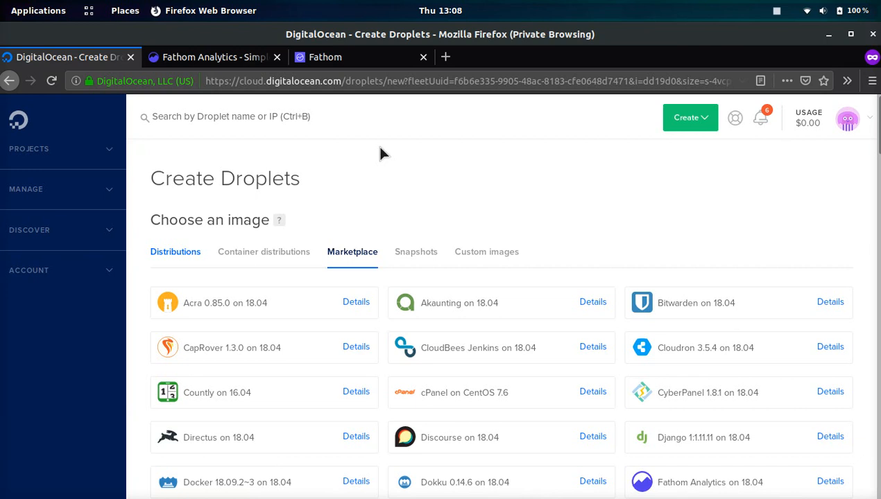
mouse_move(486, 183)
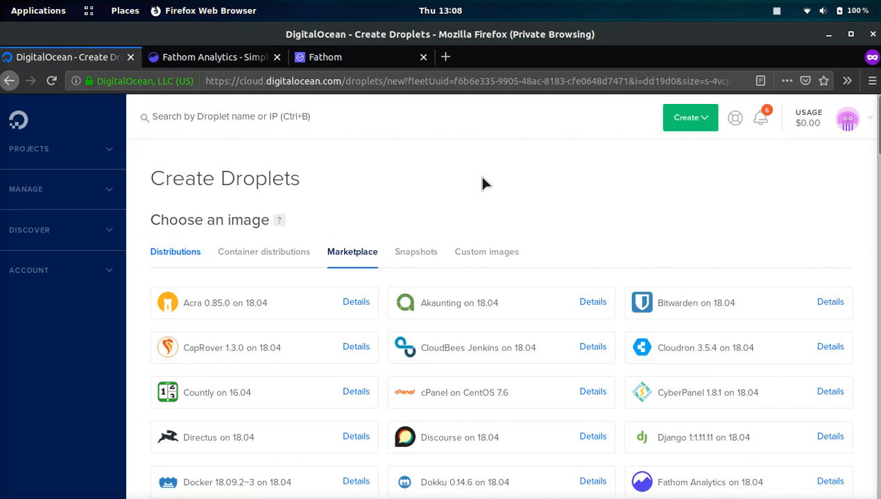
mouse_move(469, 187)
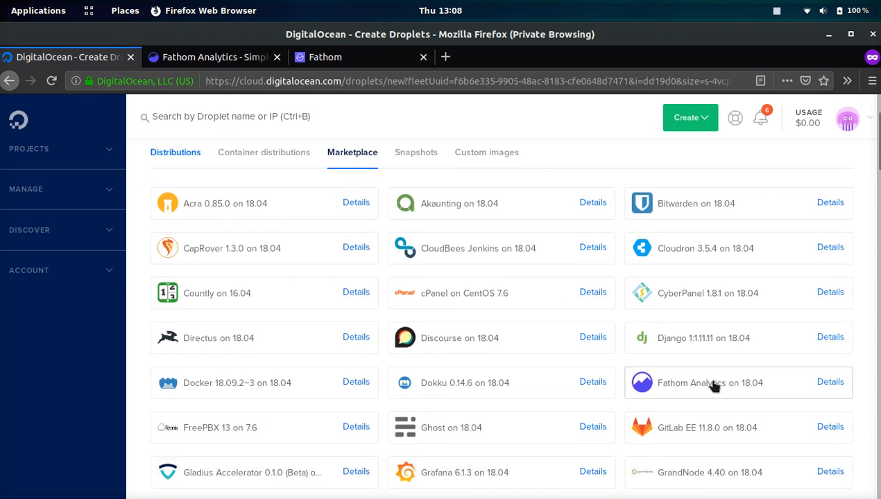
Choose the Fathom Analytics on 18.04 marketplace image for the droplet.
left_click(736, 382)
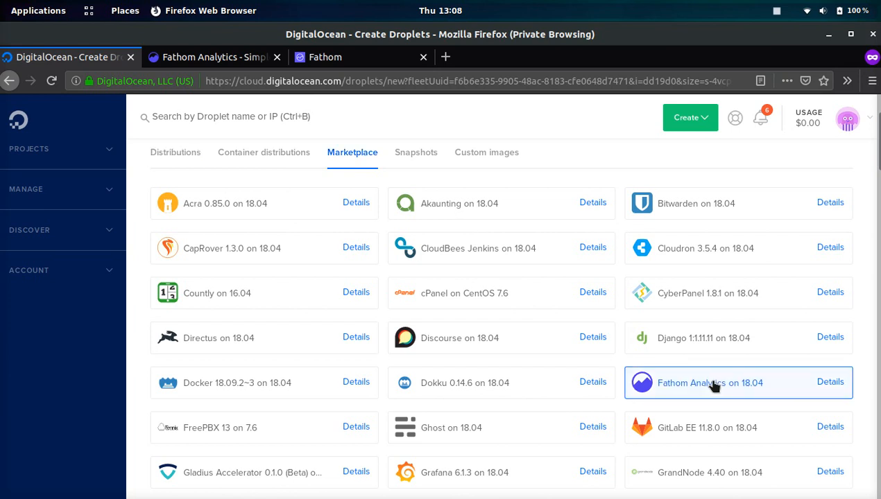
scroll("down", 3)
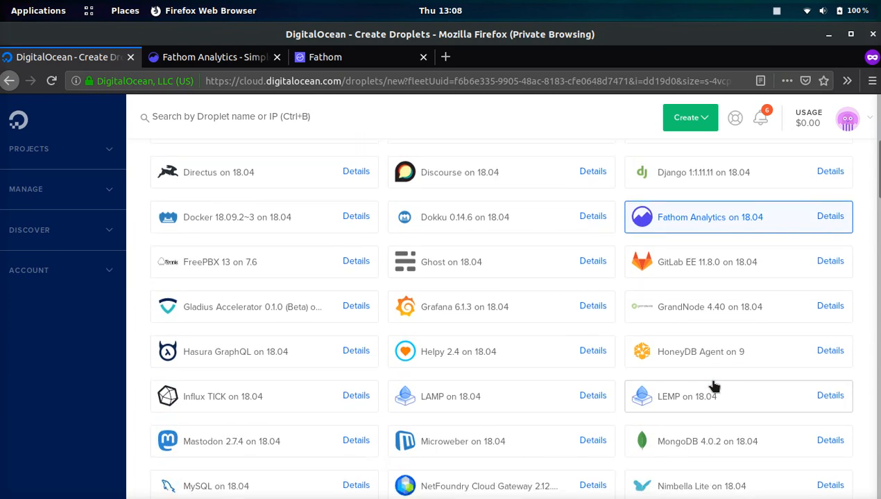
scroll("down", 3)
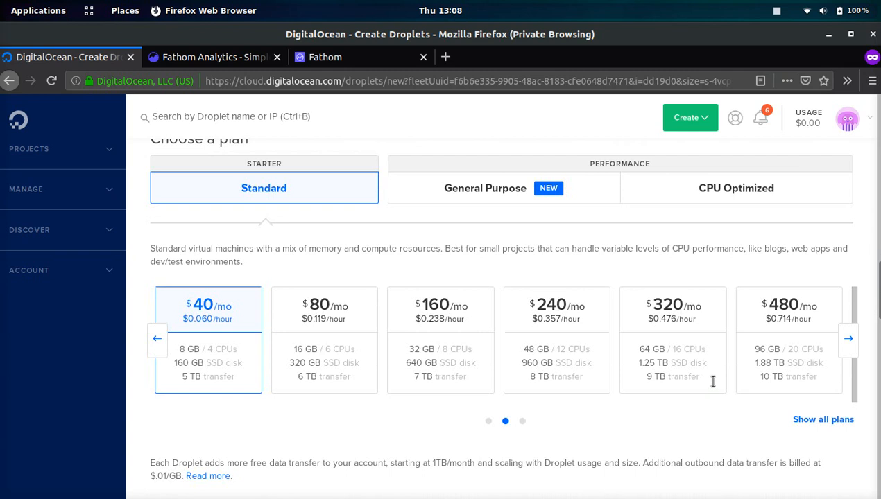
Pick the $5/mo Standard plan in Frankfurt with monitoring and the existing SSH key attached.
left_click(158, 339)
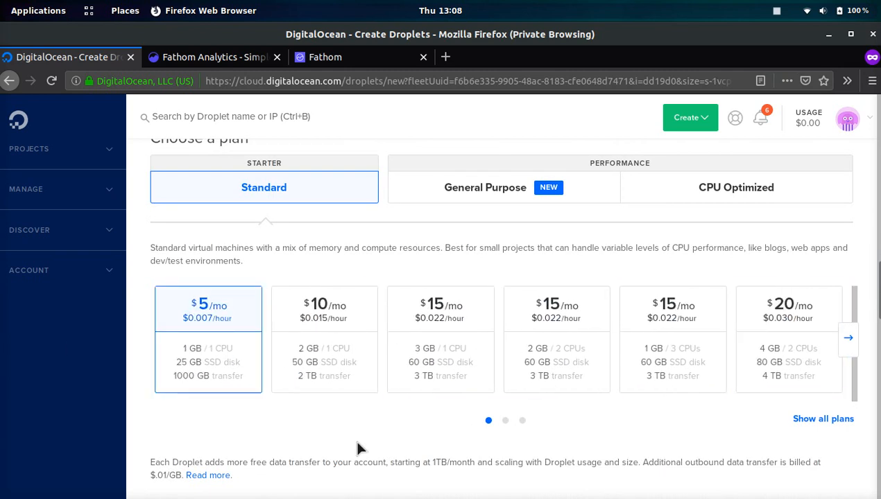
scroll("down", 3)
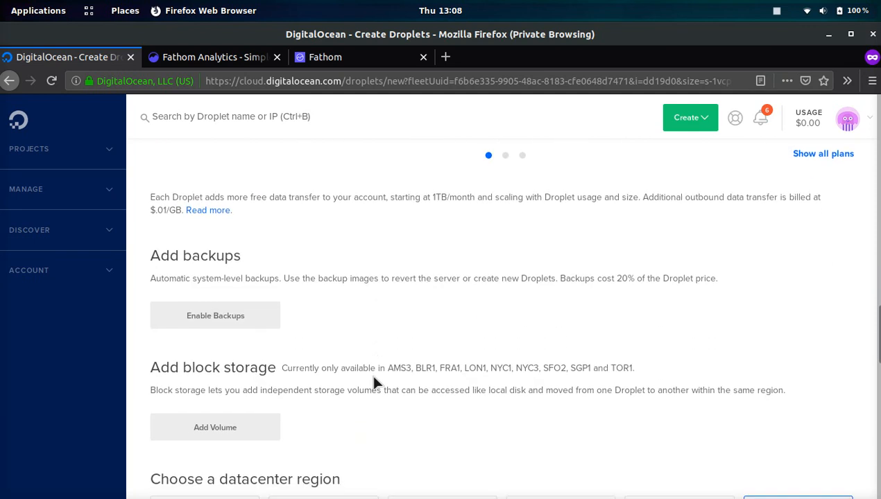
scroll("down", 3)
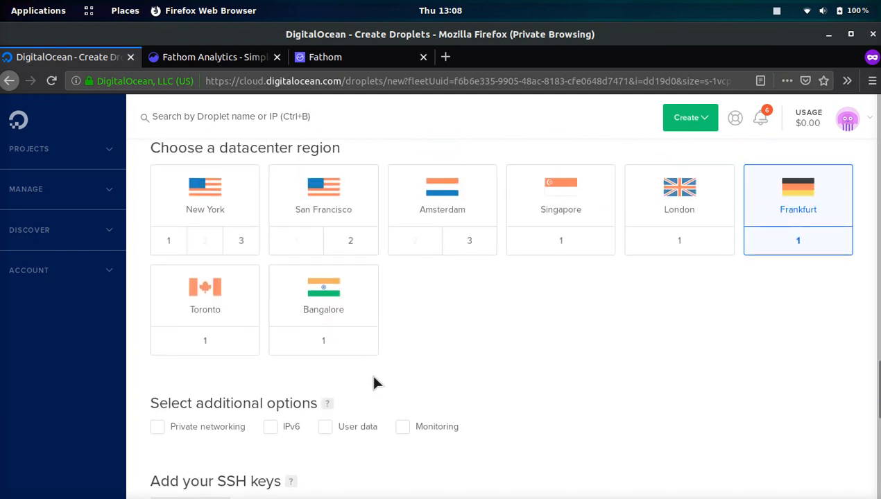
mouse_move(733, 408)
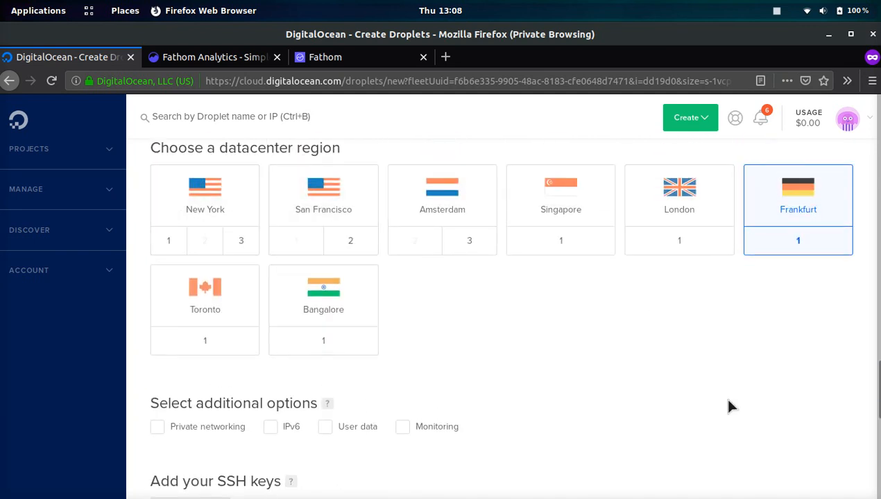
scroll("down", 3)
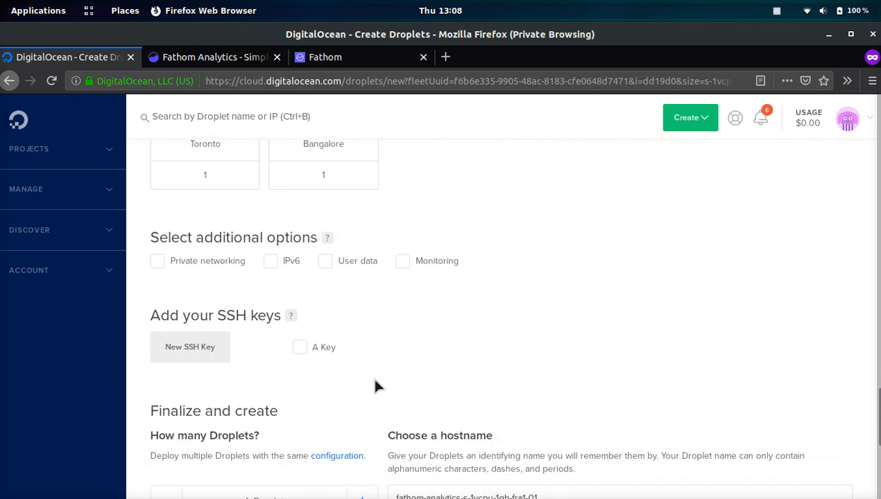
left_click(299, 347)
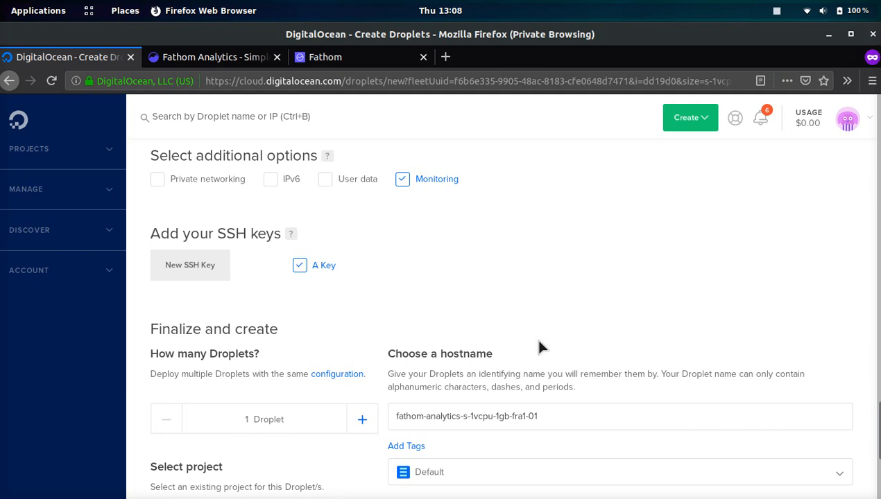
scroll("down", 3)
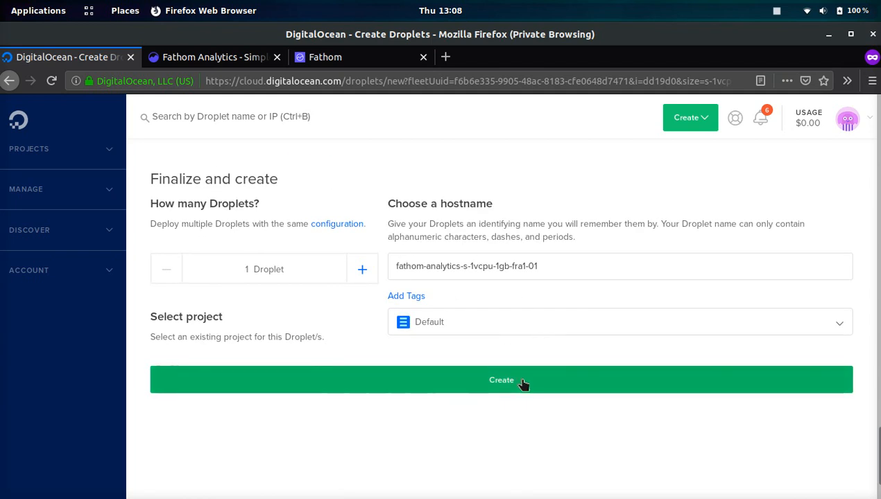
Create the fathom-analytics-s-1vcpu-1gb-fra1-01 droplet in the Default project.
left_click(502, 380)
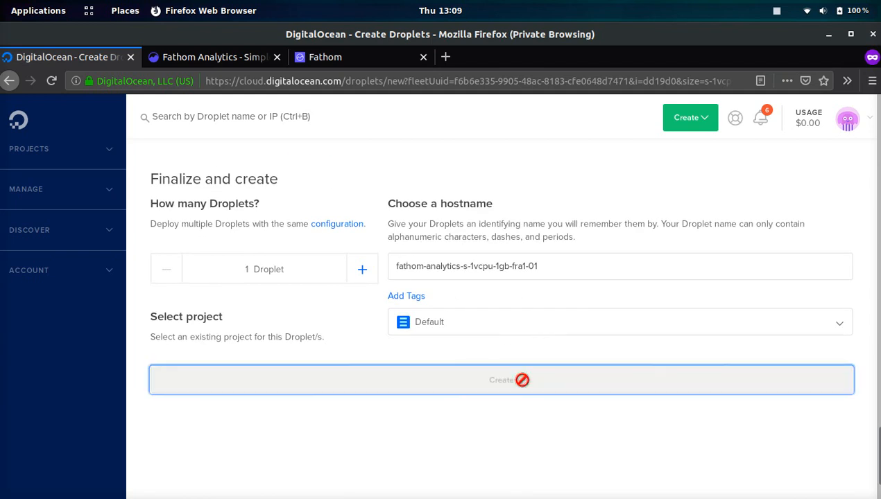
left_click(501, 380)
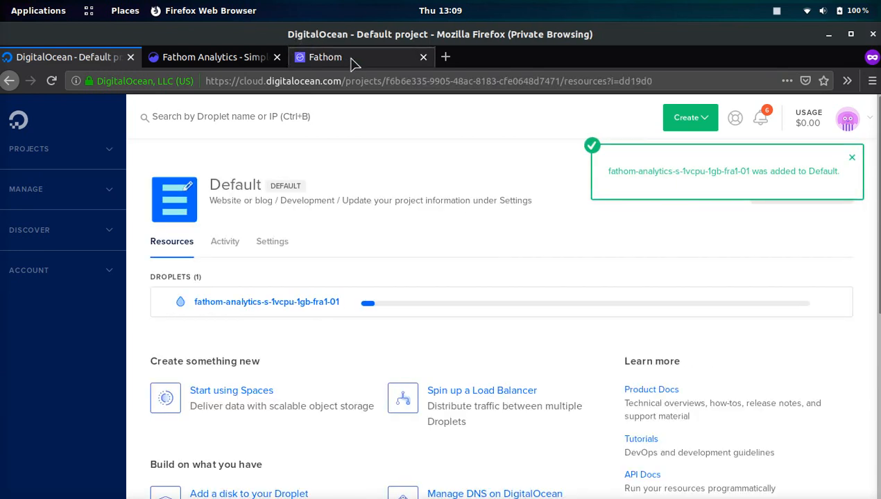
Switch to the Fathom demo dashboard and scroll through its stats.
left_click(325, 57)
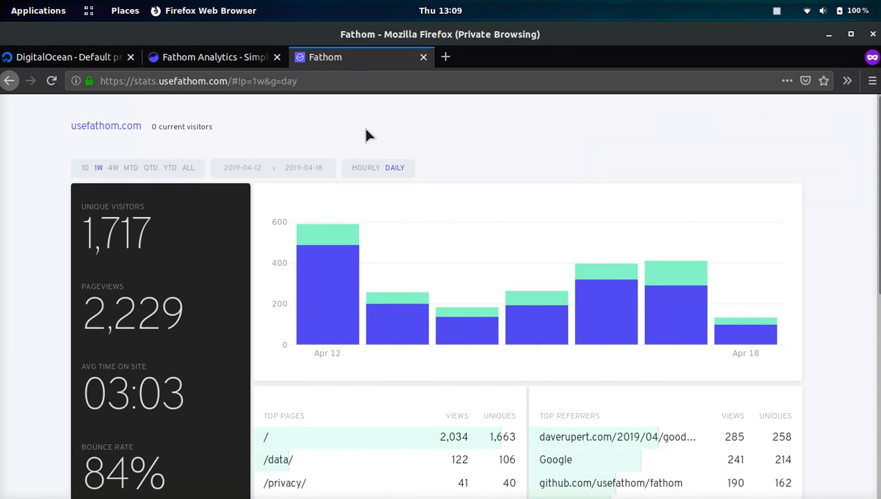
mouse_move(30, 202)
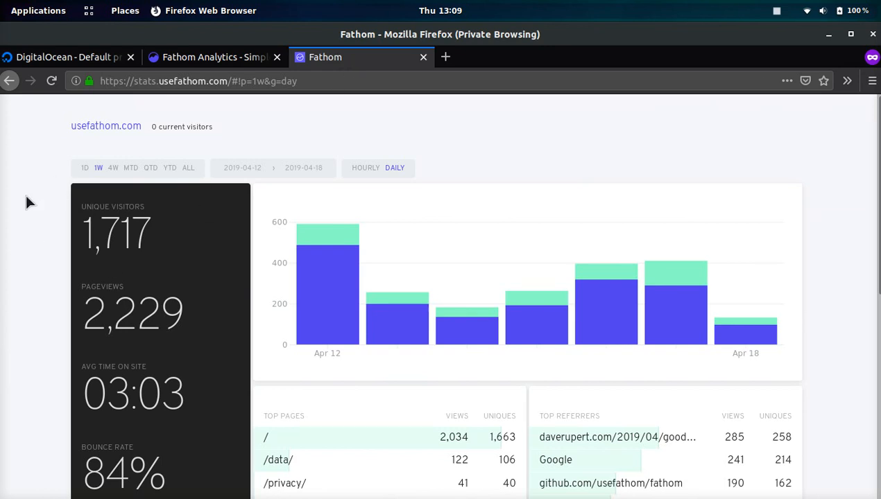
scroll("down", 3)
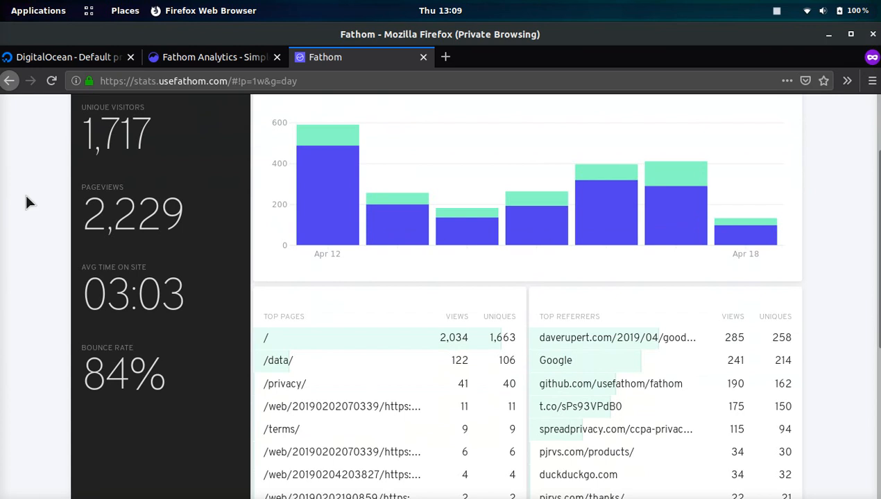
mouse_move(137, 229)
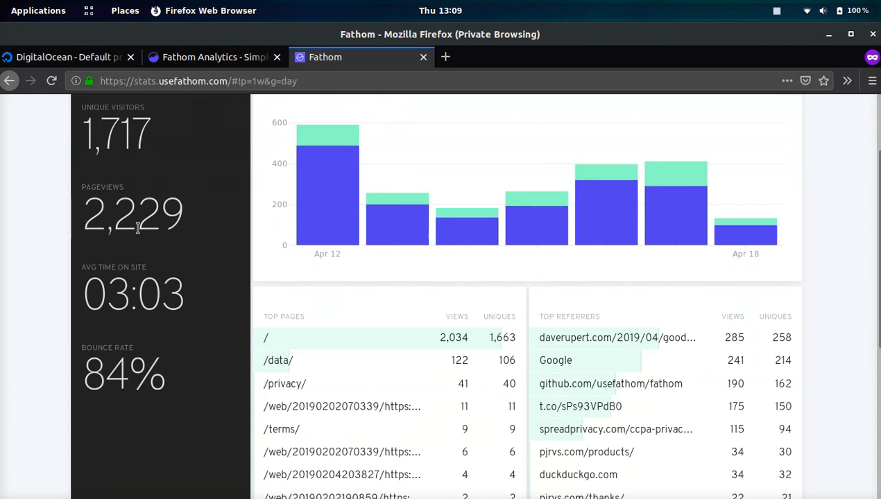
mouse_move(66, 363)
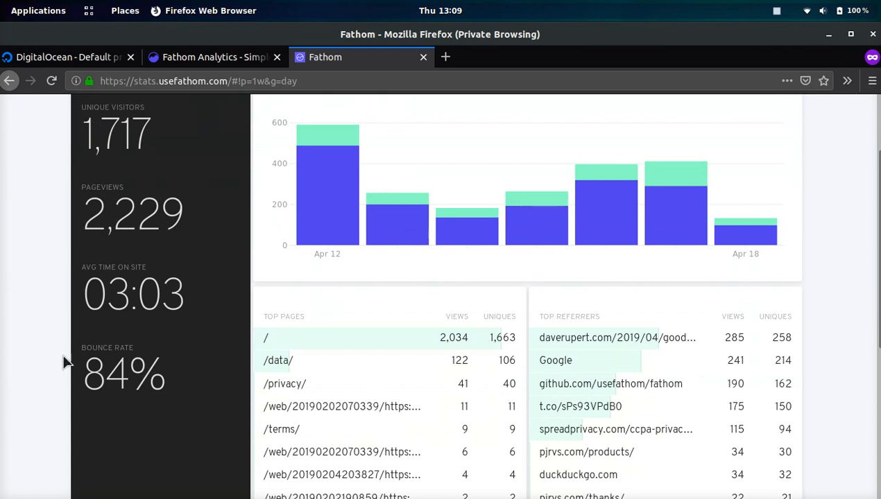
scroll("down", 3)
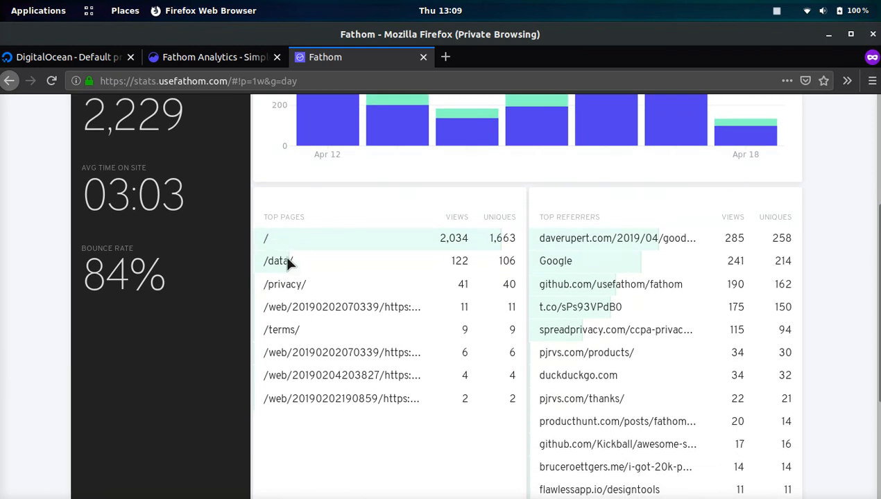
mouse_move(377, 415)
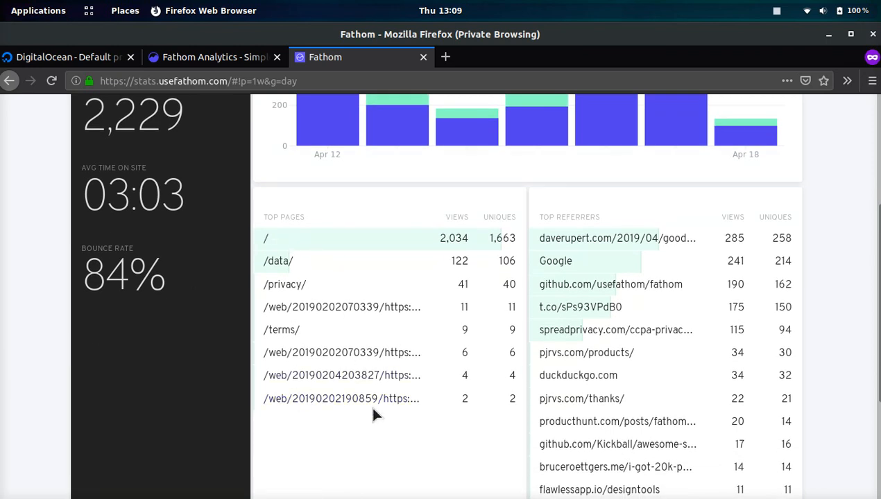
mouse_move(616, 239)
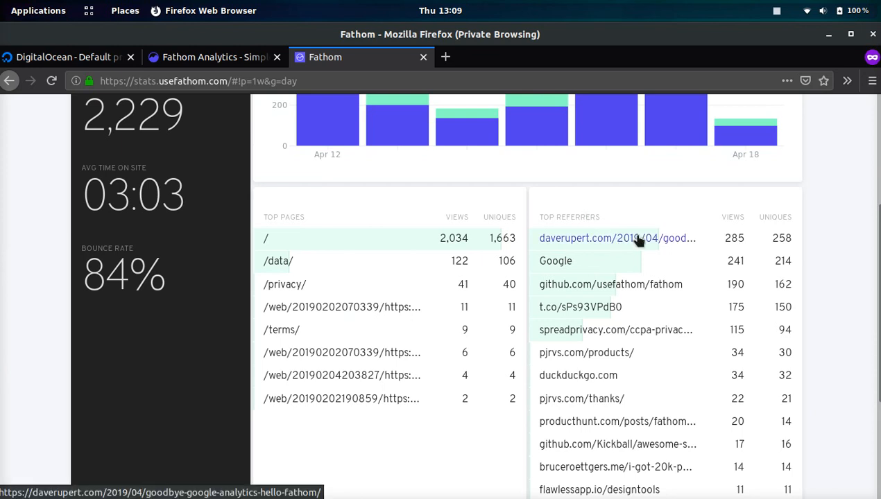
scroll("down", 3)
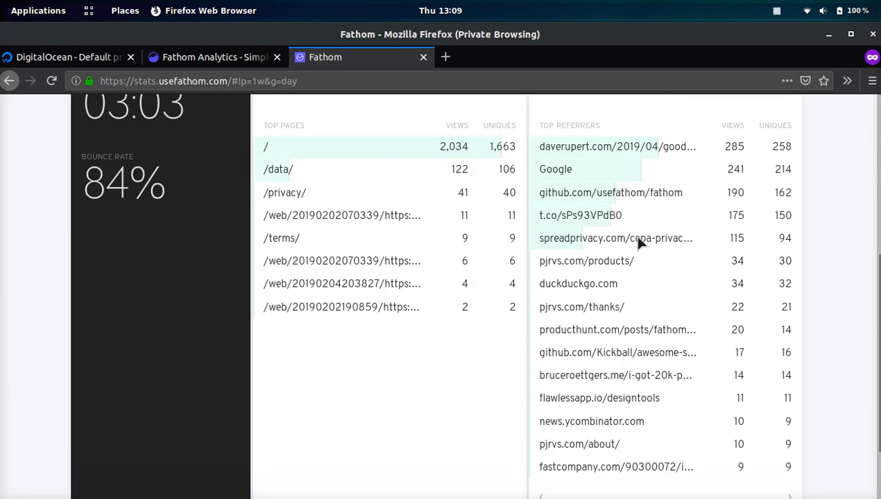
scroll("up", 3)
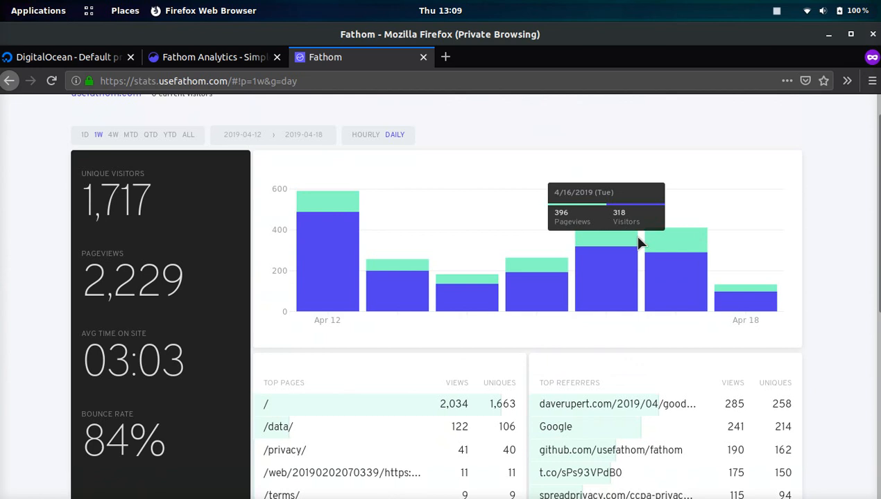
mouse_move(541, 143)
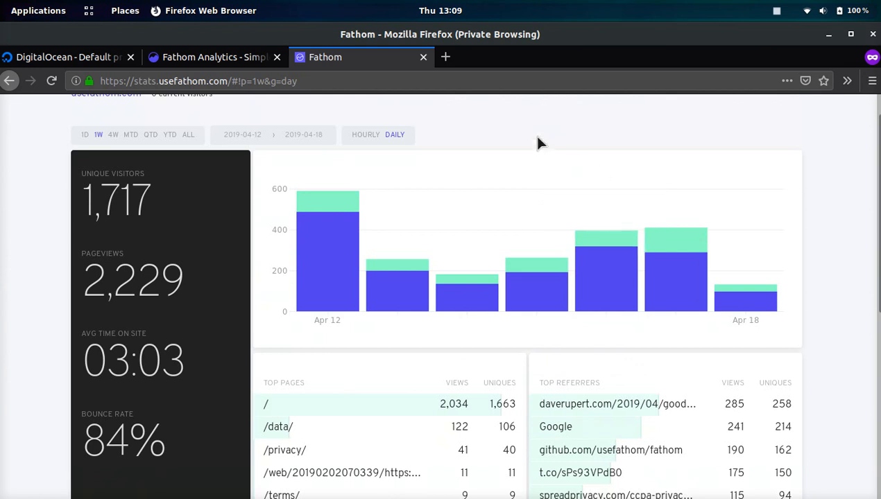
Step through weeks, 1D and 4W presets, settling on Jan 25–Feb 21 daily stats with 12.7K visitors.
left_click(241, 135)
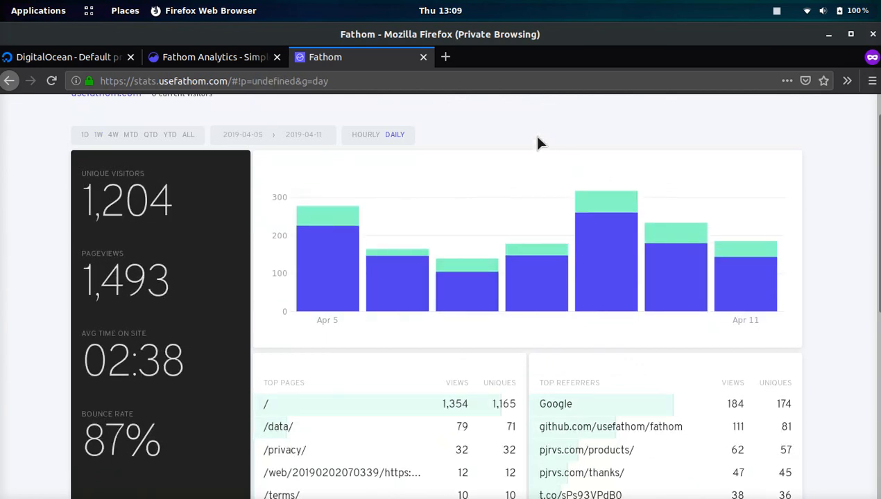
left_click(223, 134)
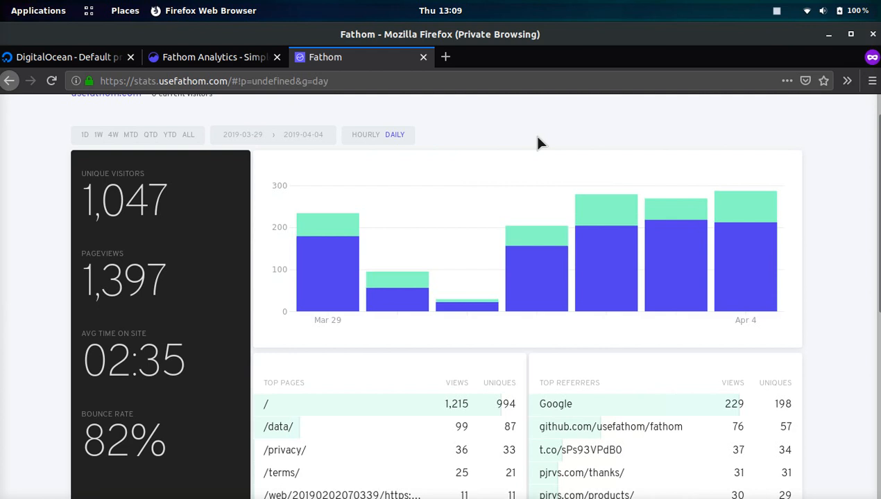
mouse_move(86, 135)
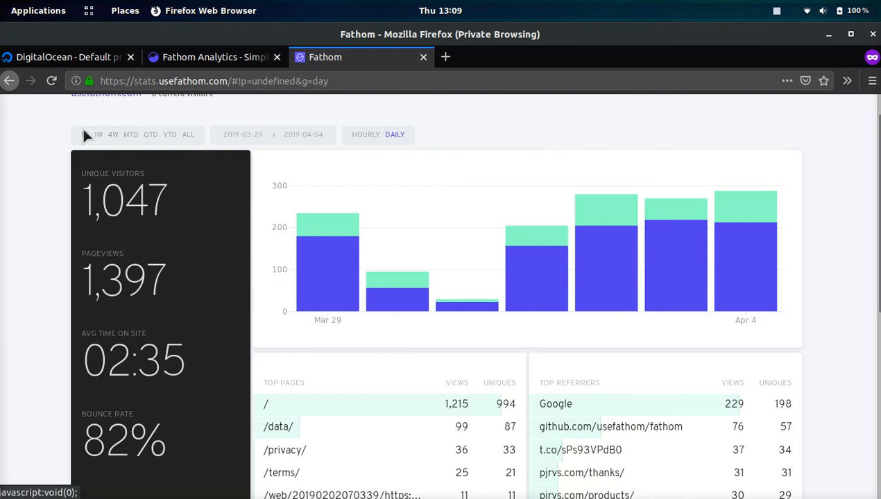
left_click(366, 133)
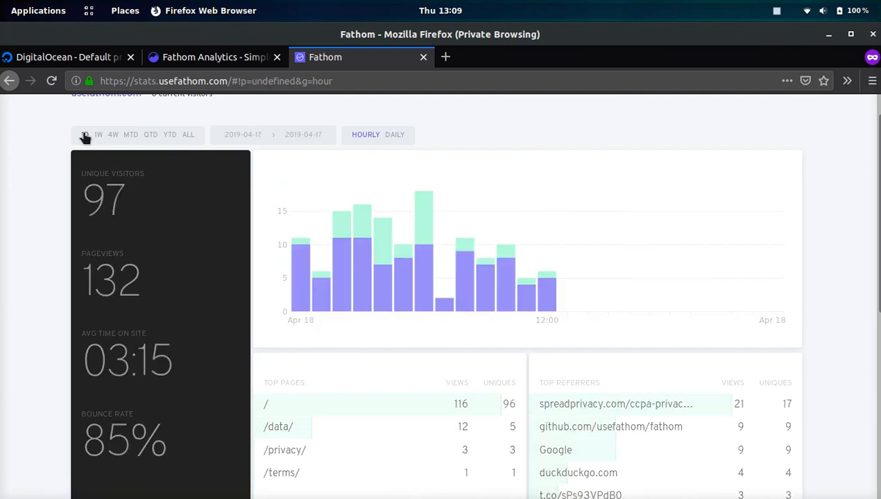
left_click(112, 133)
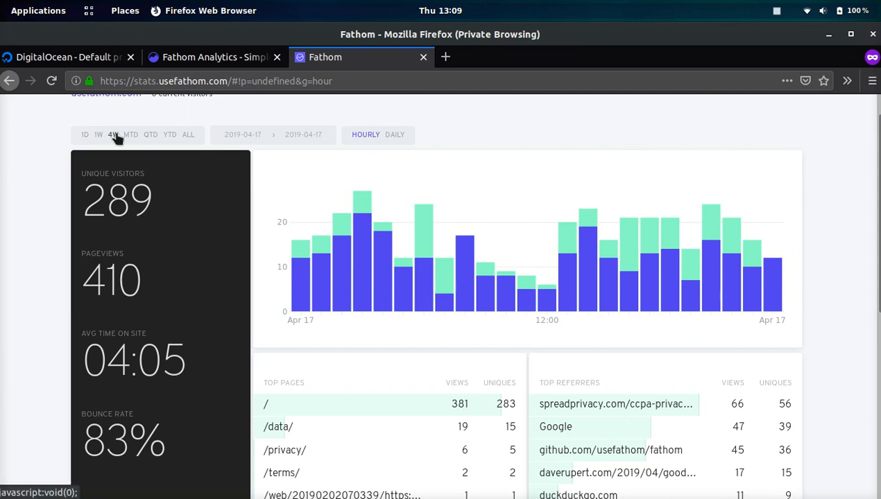
mouse_move(111, 136)
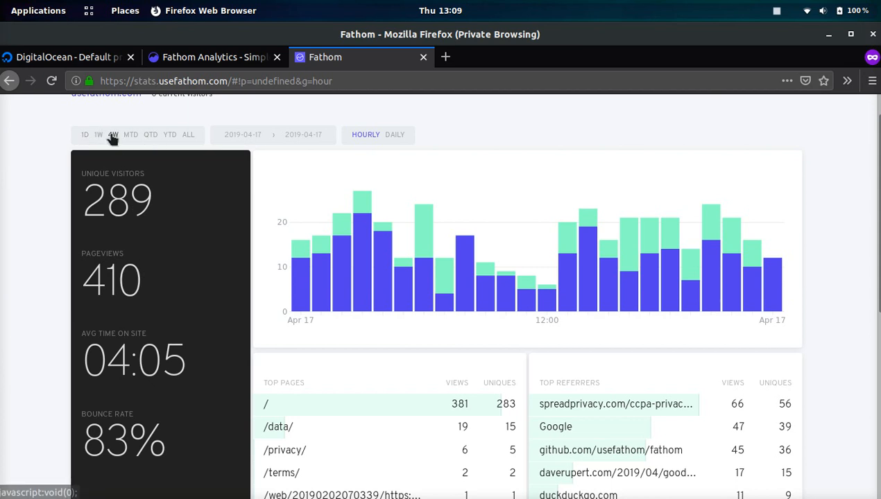
left_click(394, 134)
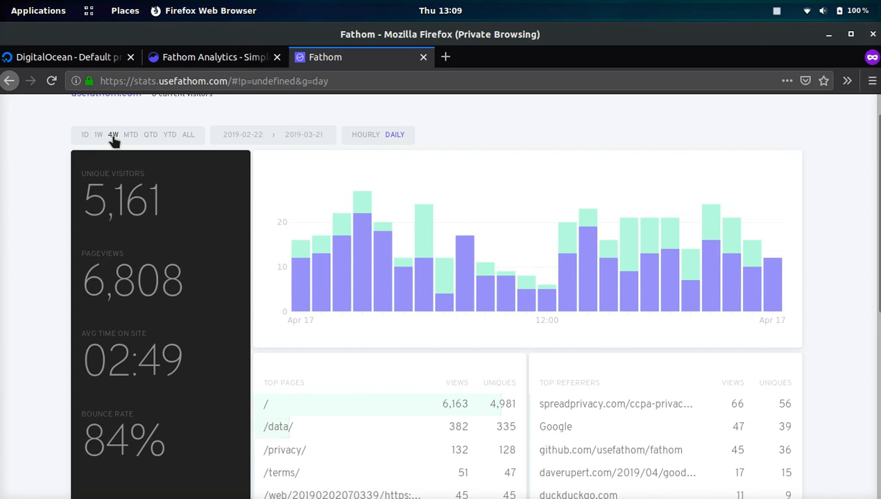
left_click(224, 135)
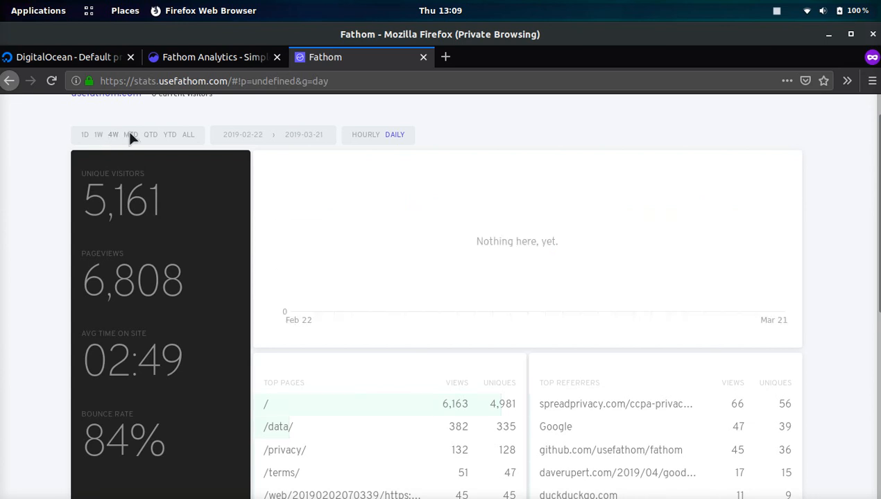
left_click(130, 135)
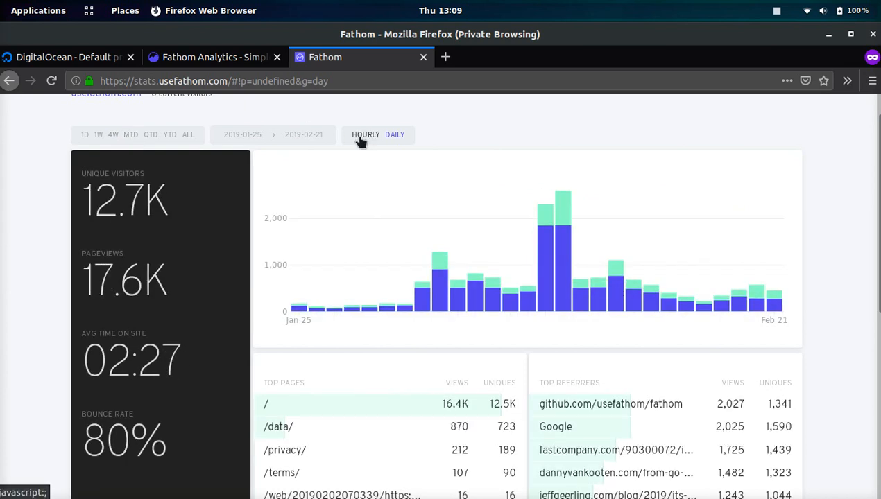
mouse_move(408, 140)
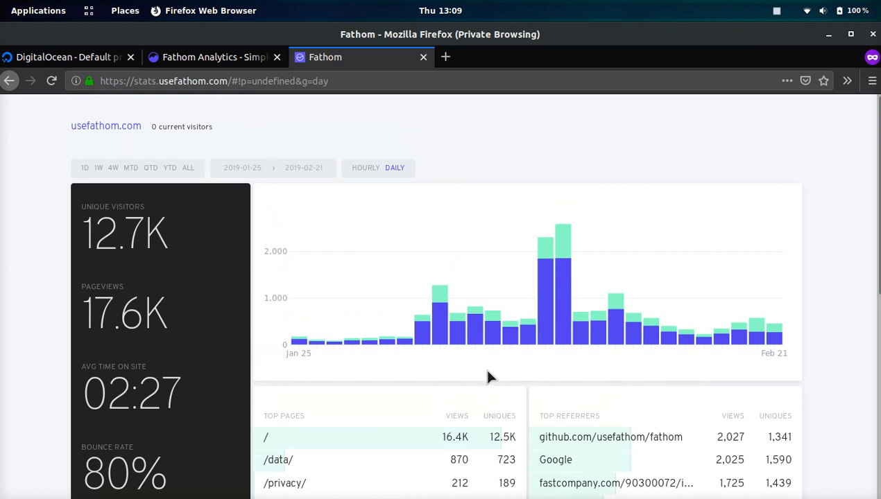
scroll("down", 3)
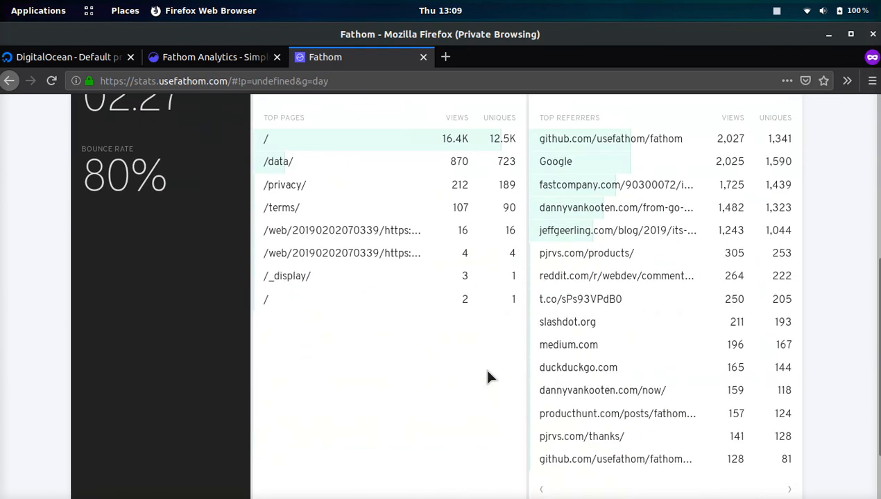
scroll("up", 3)
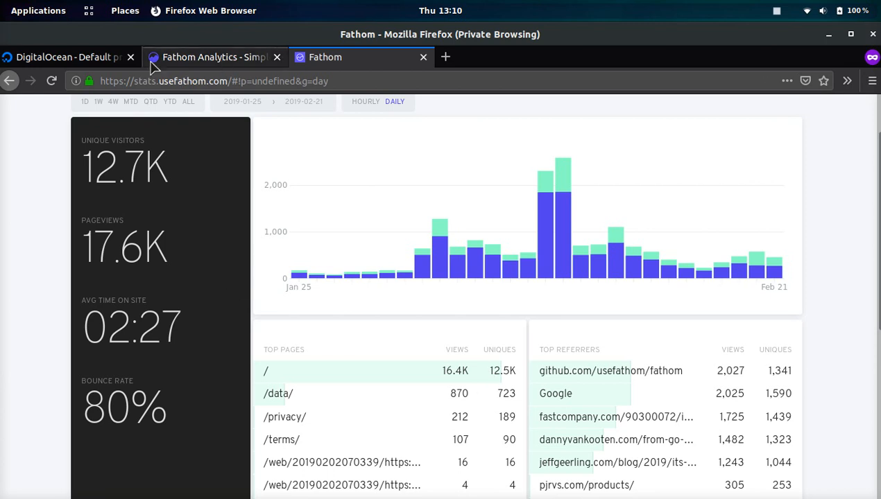
mouse_move(588, 413)
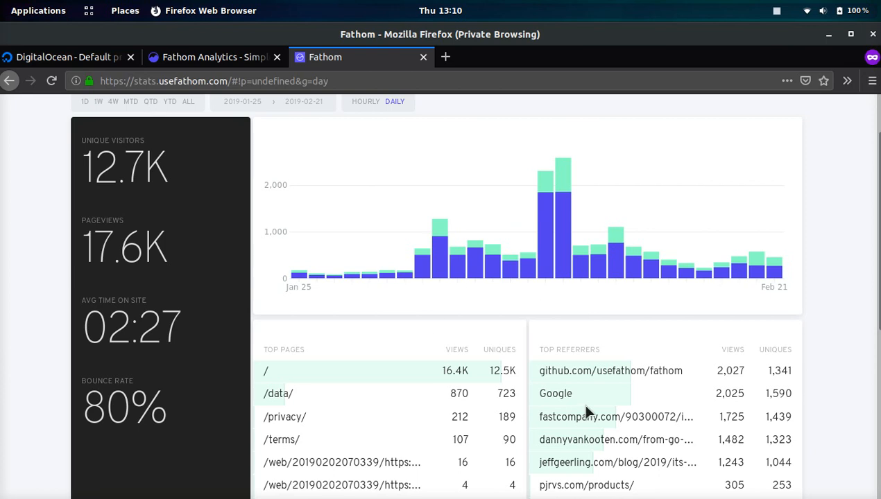
mouse_move(308, 389)
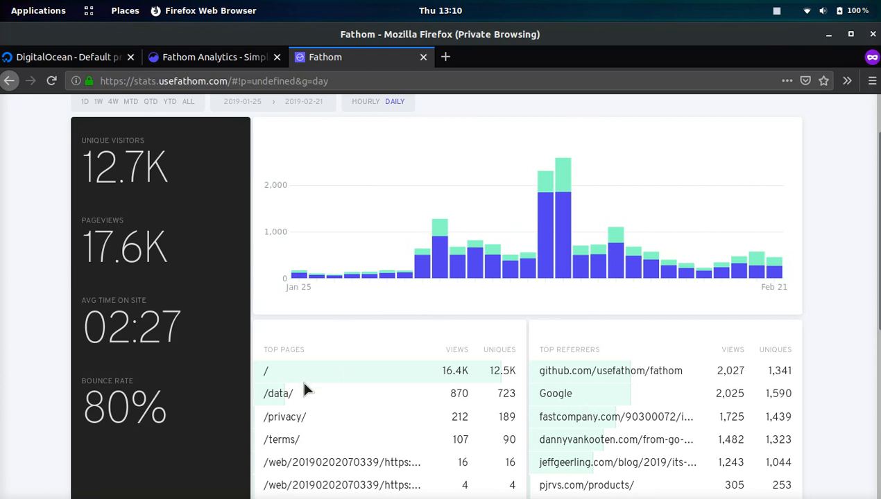
mouse_move(41, 53)
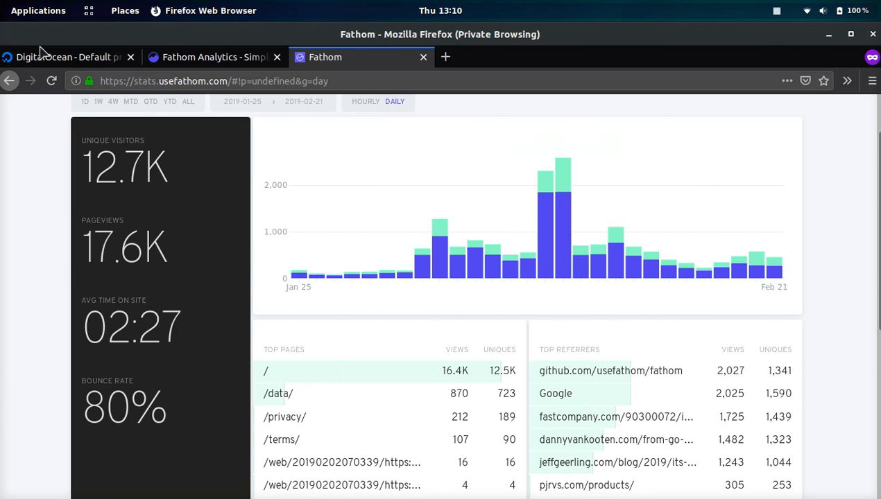
Return to the DigitalOcean Default project listing the droplet at 157.230.24.253.
left_click(66, 57)
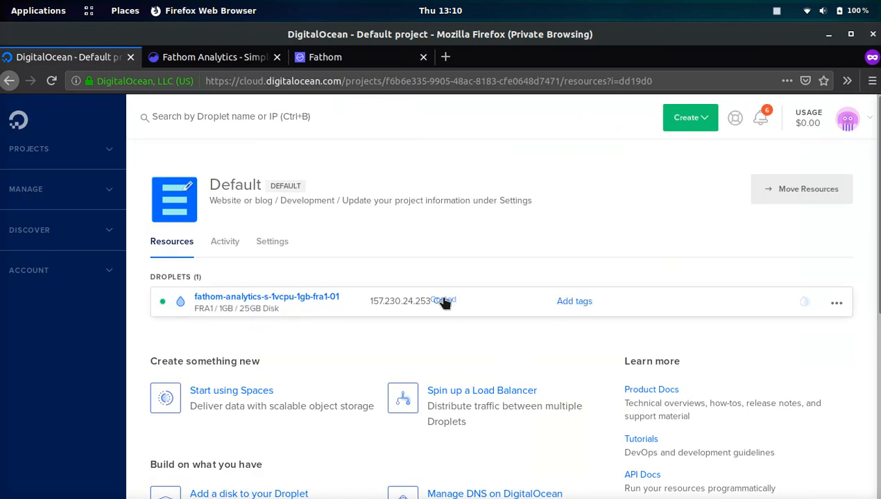
mouse_move(541, 229)
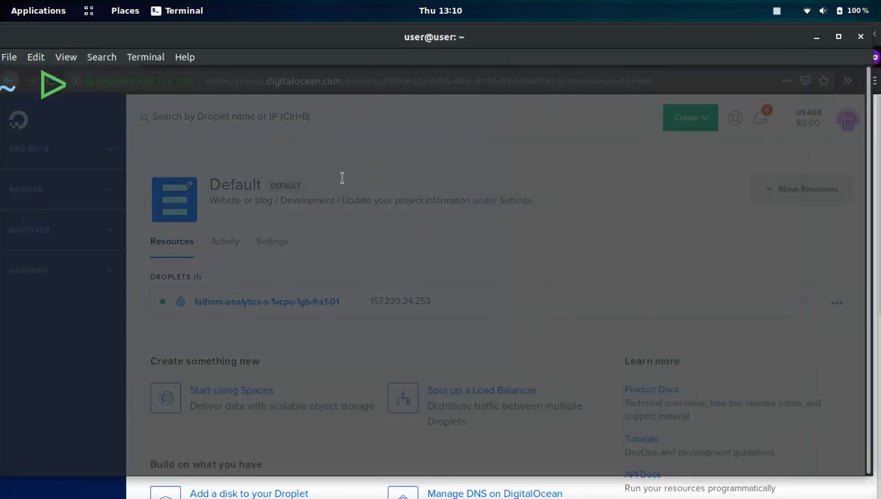
type("ssh root@157.230.24.253")
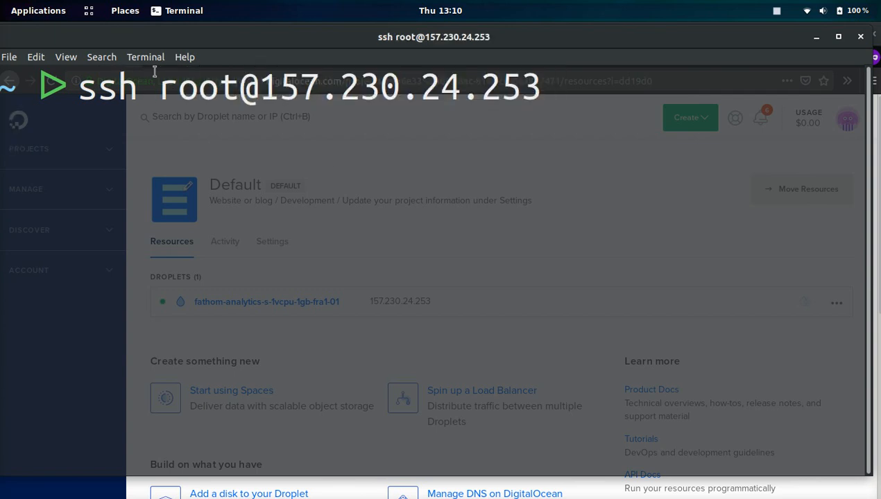
key("Return")
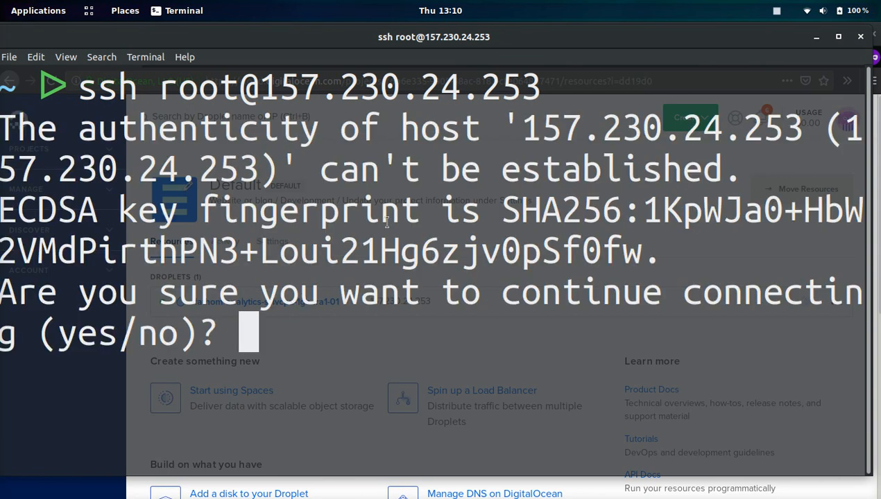
type("yes")
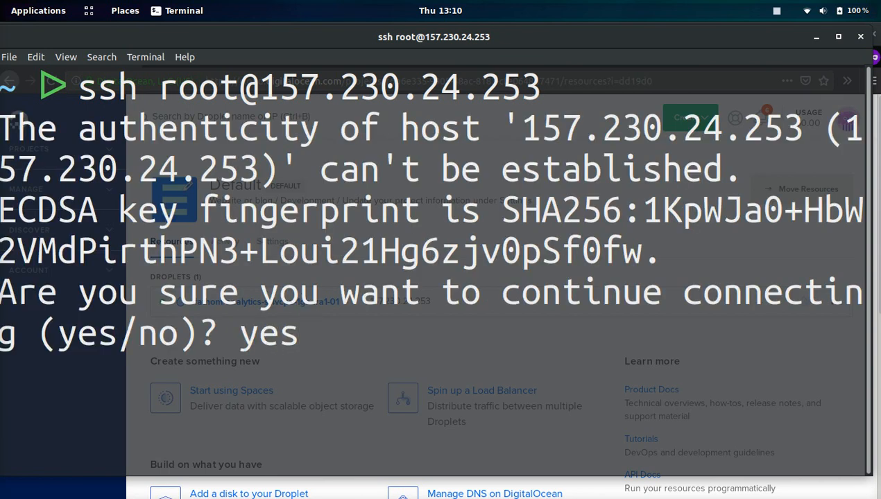
key("Return")
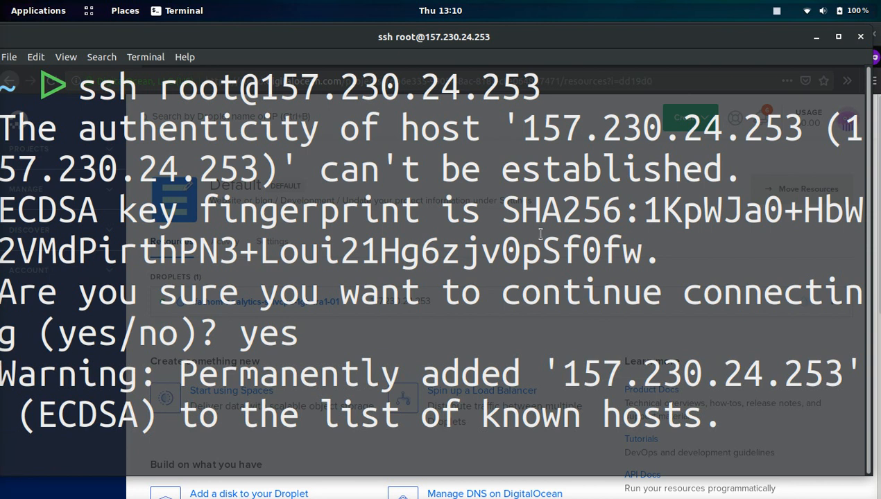
Answer no to pointing a domain at Fathom in the droplet's setup script.
left_click(777, 11)
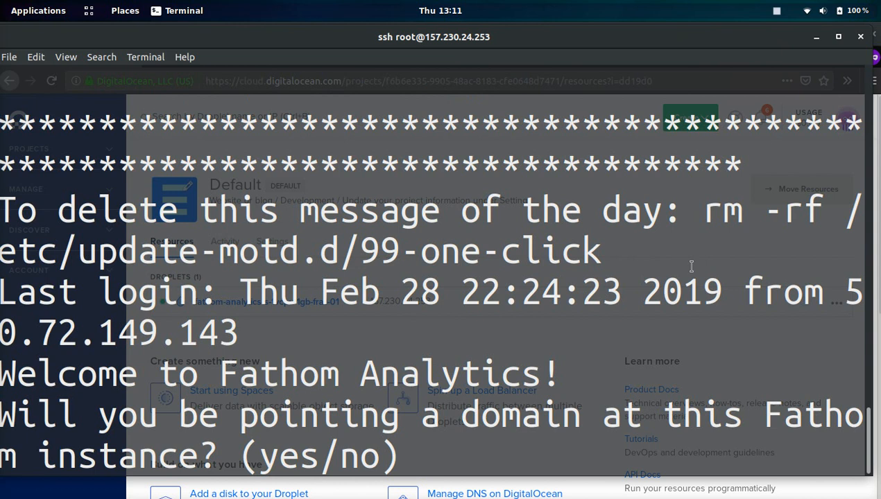
mouse_move(270, 397)
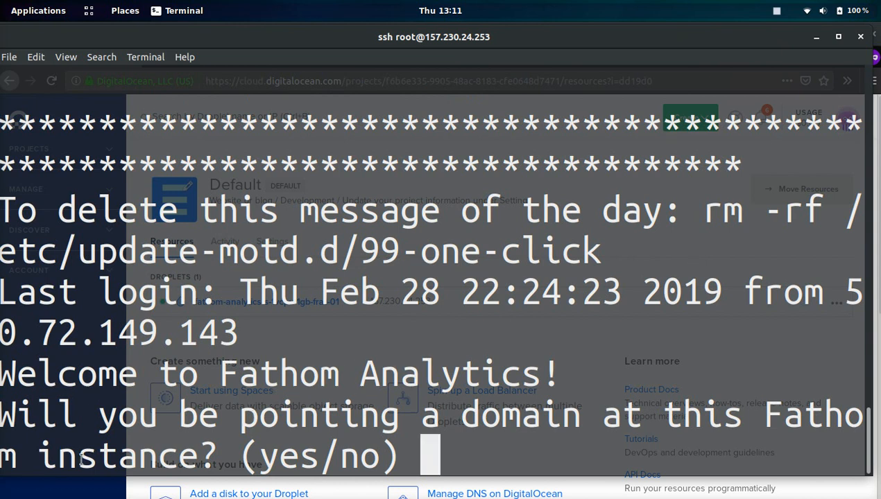
type("no")
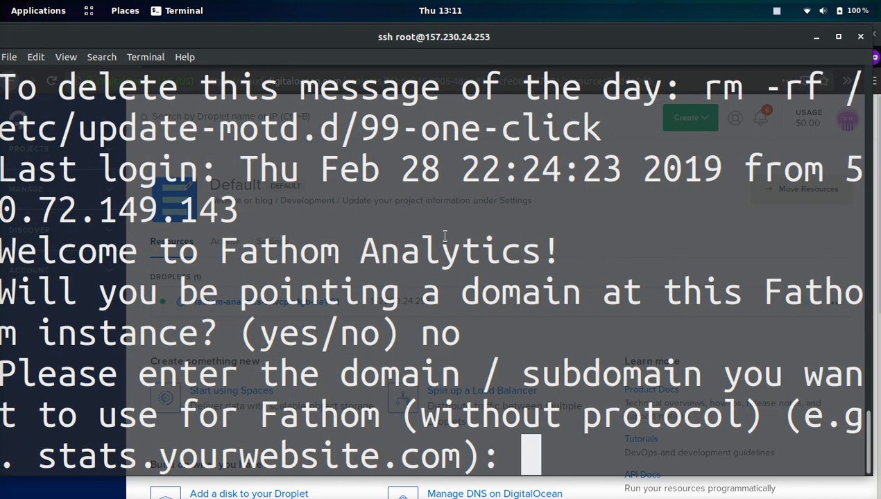
mouse_move(611, 127)
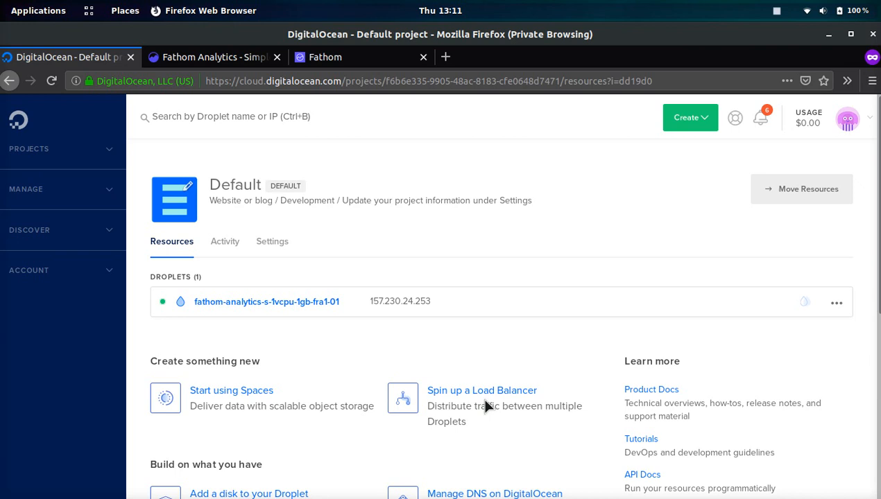
mouse_move(444, 301)
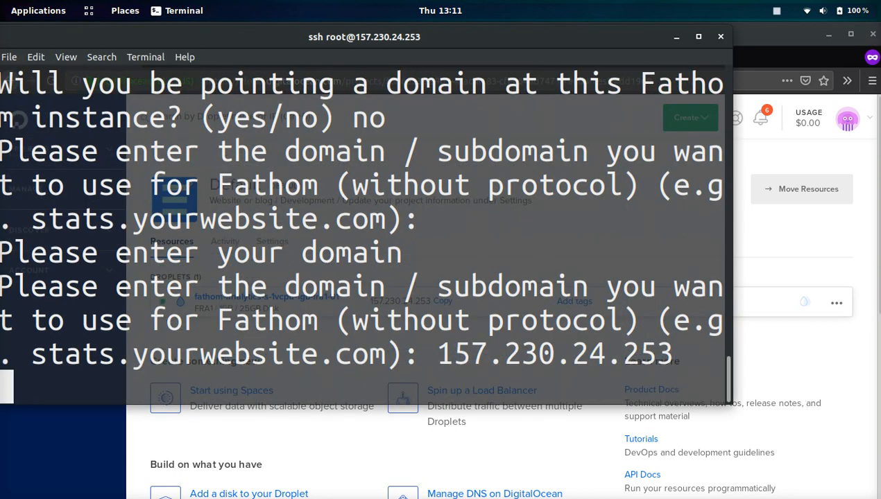
key("Return")
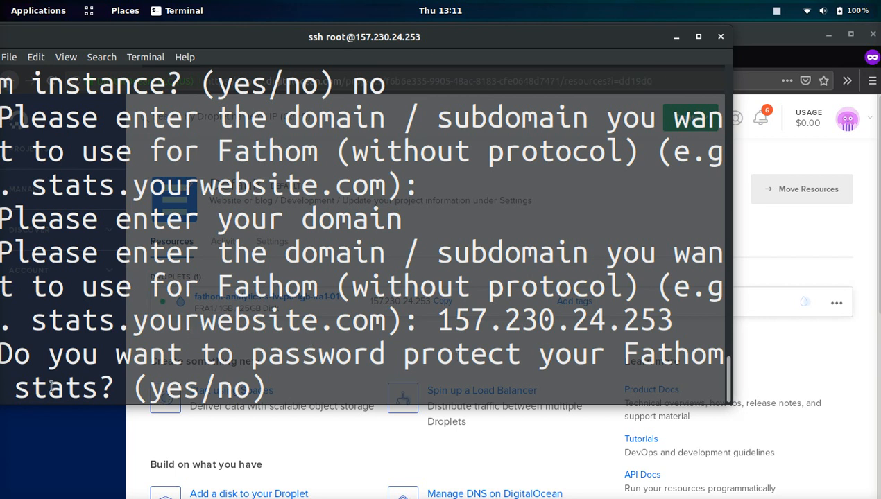
type("yes")
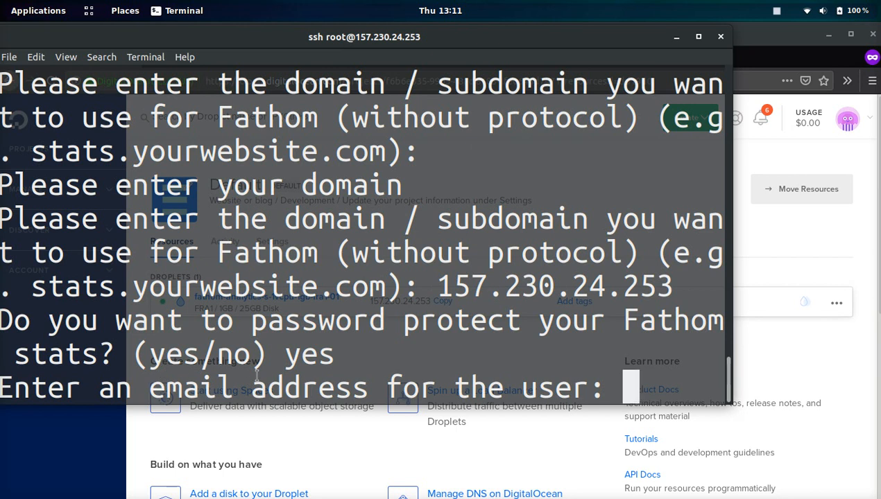
type("test@test.com")
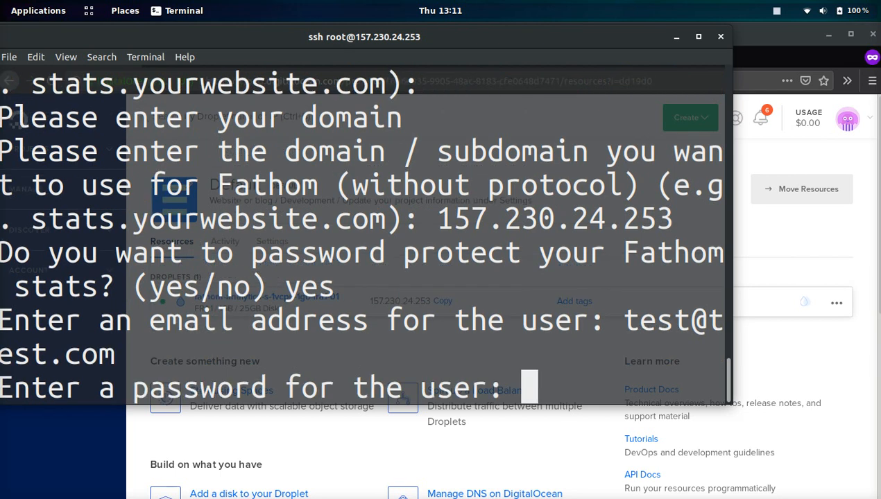
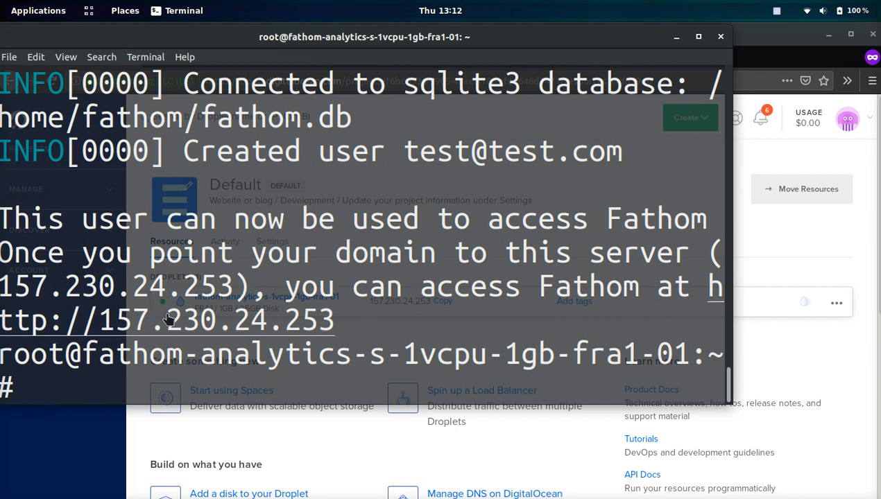
right_click(166, 319)
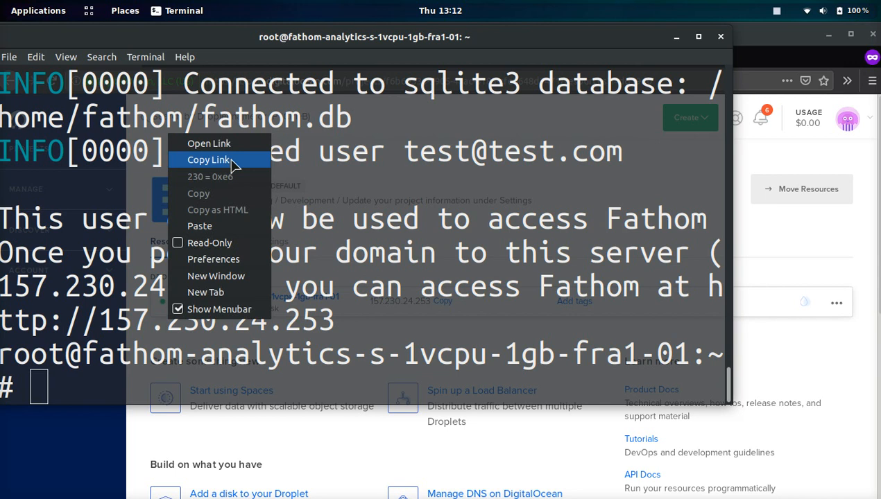
left_click(302, 325)
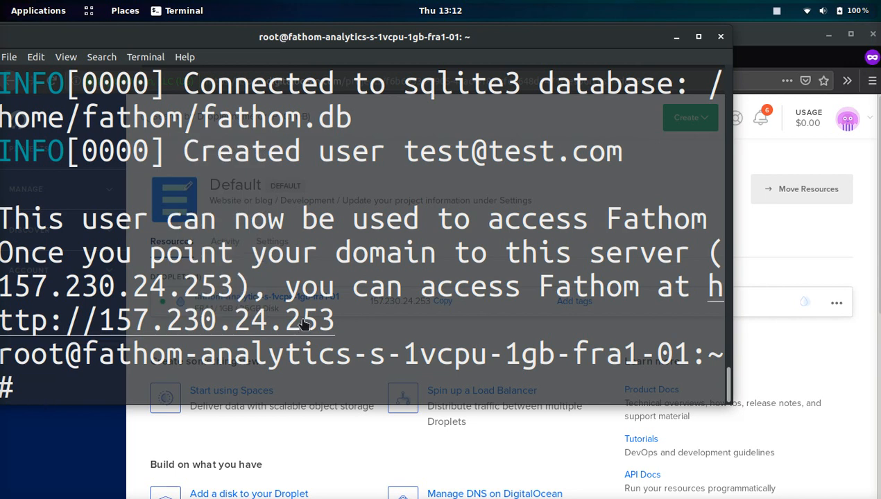
mouse_move(407, 330)
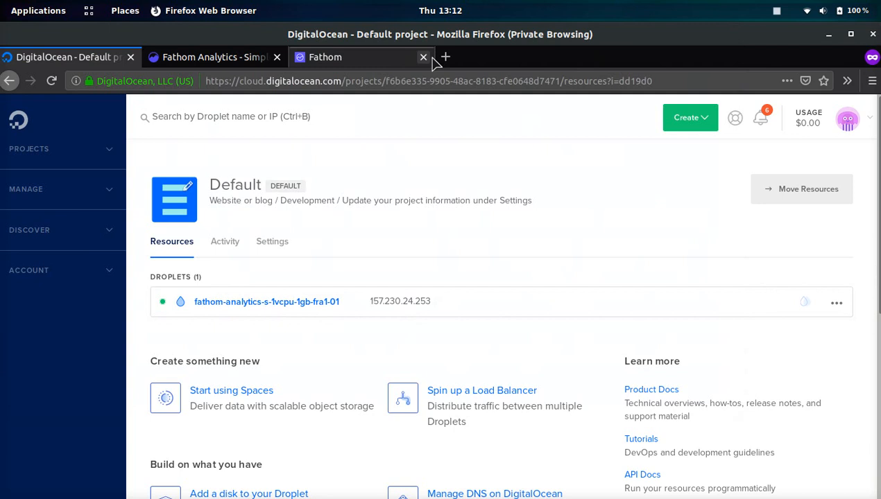
left_click(444, 57)
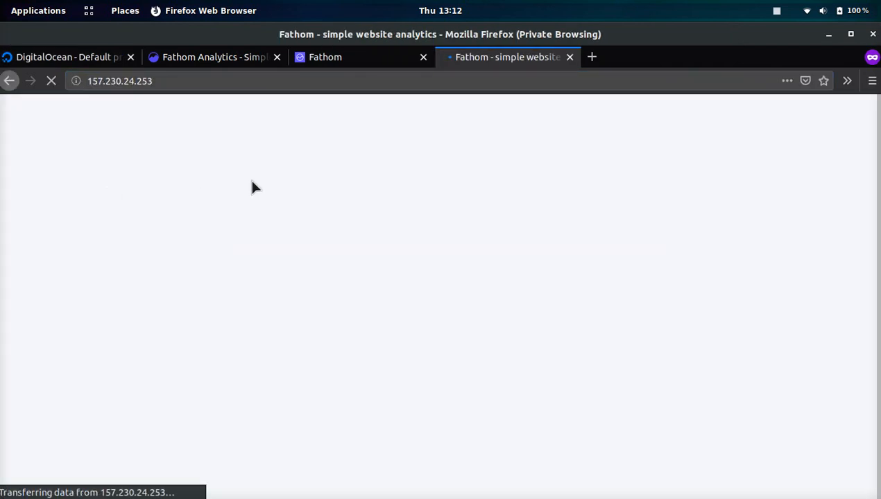
mouse_move(444, 217)
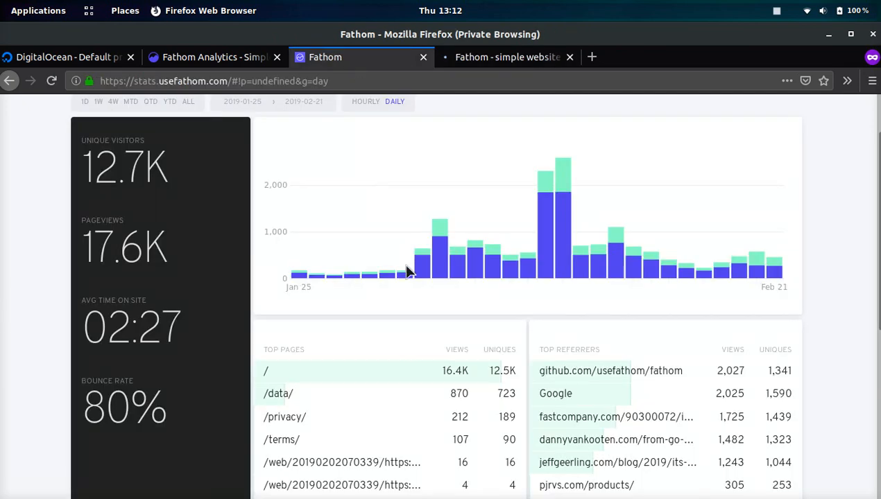
mouse_move(366, 186)
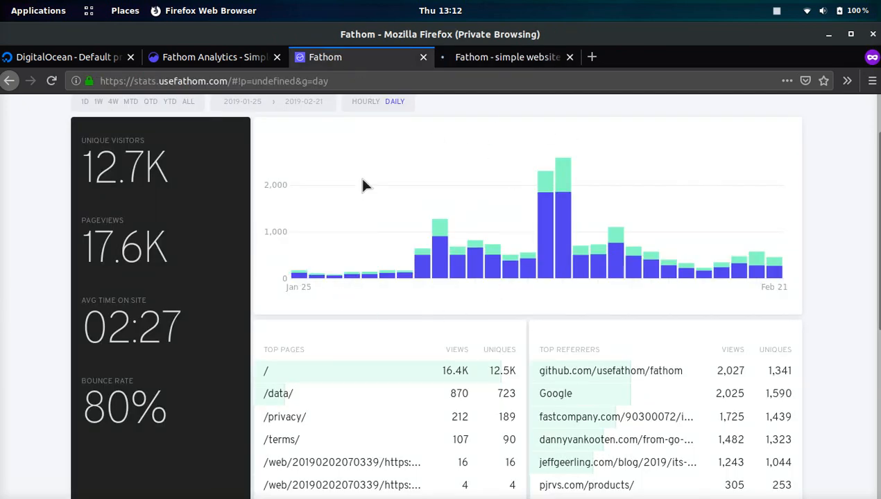
mouse_move(508, 57)
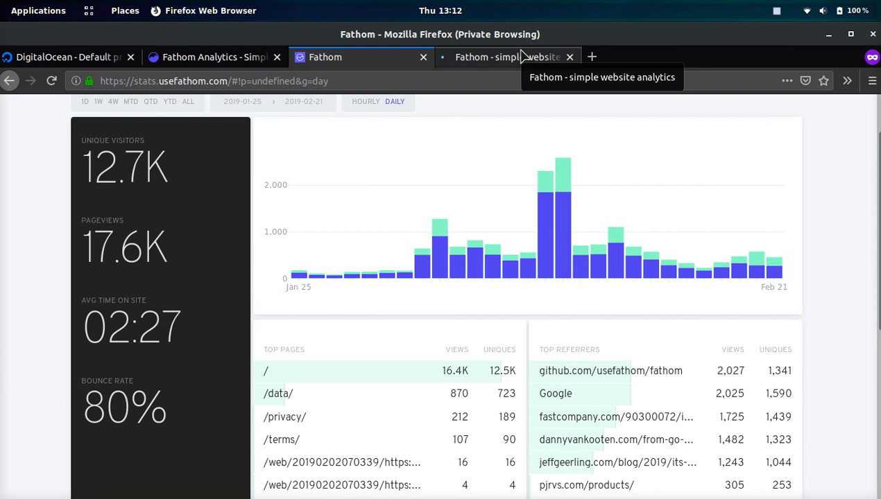
left_click(506, 56)
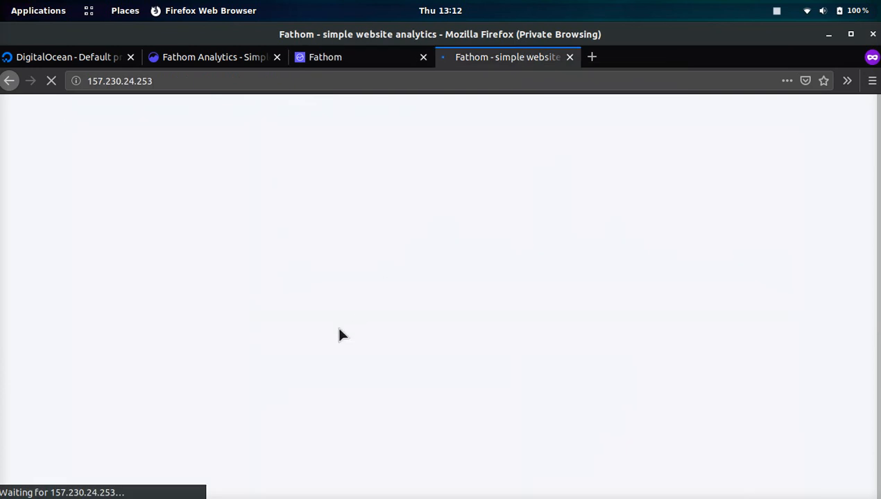
mouse_move(742, 9)
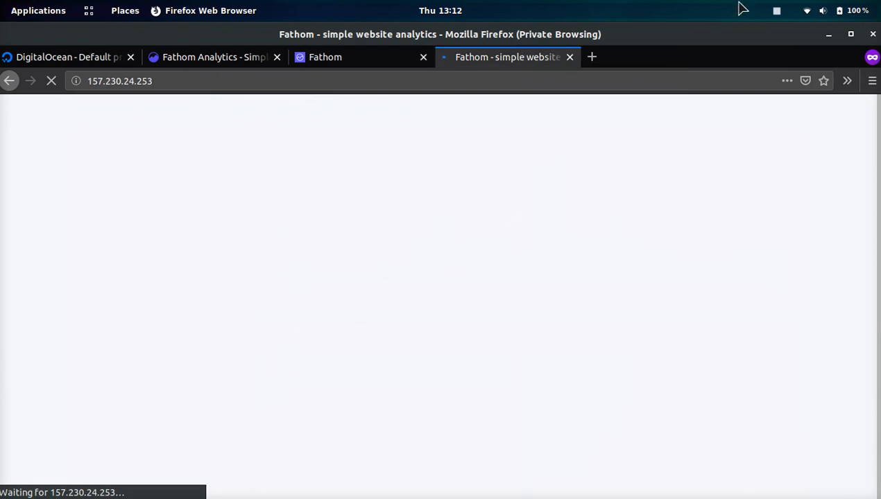
left_click(777, 11)
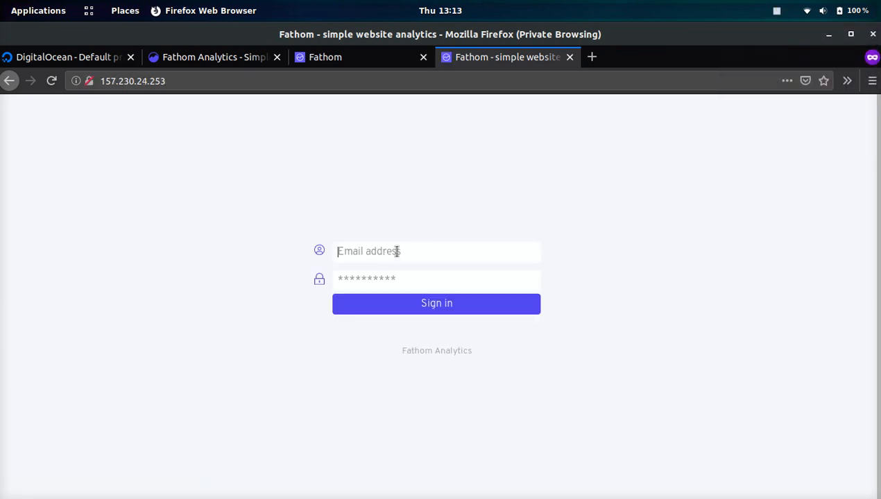
Sign in with the test@tes credentials and create the site yoursite.com, showing its tracking code.
type("test@tes")
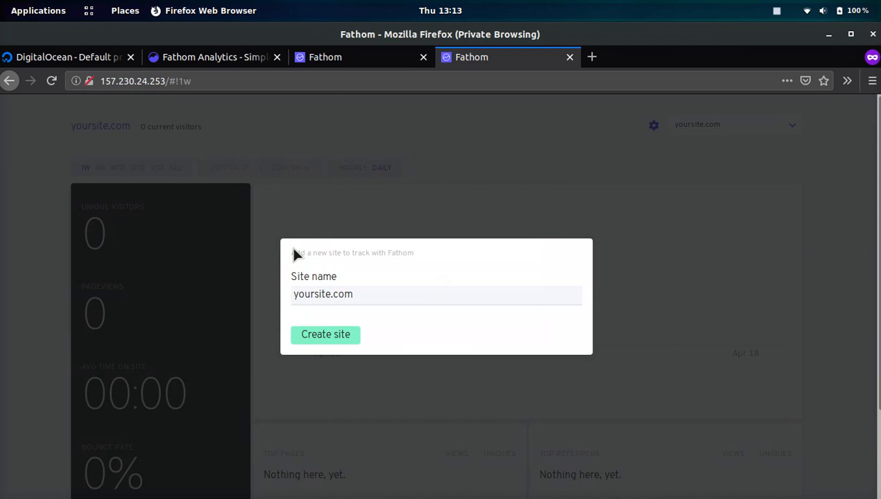
mouse_move(340, 294)
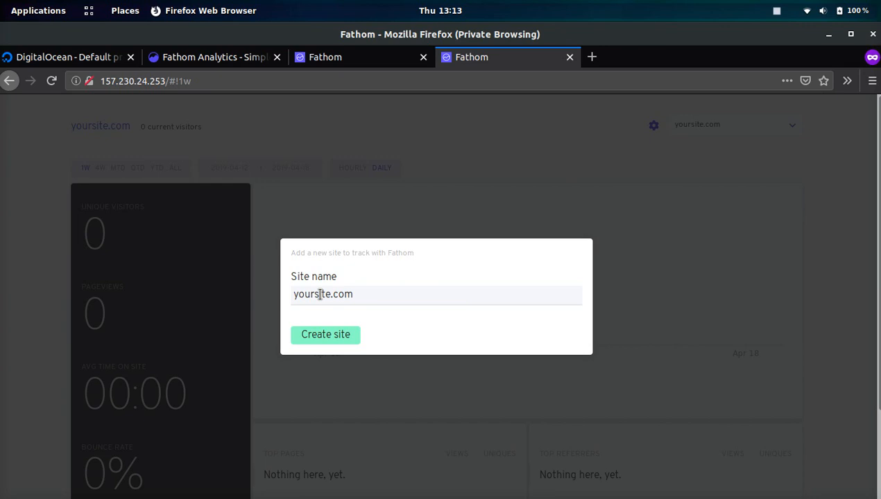
left_click(325, 334)
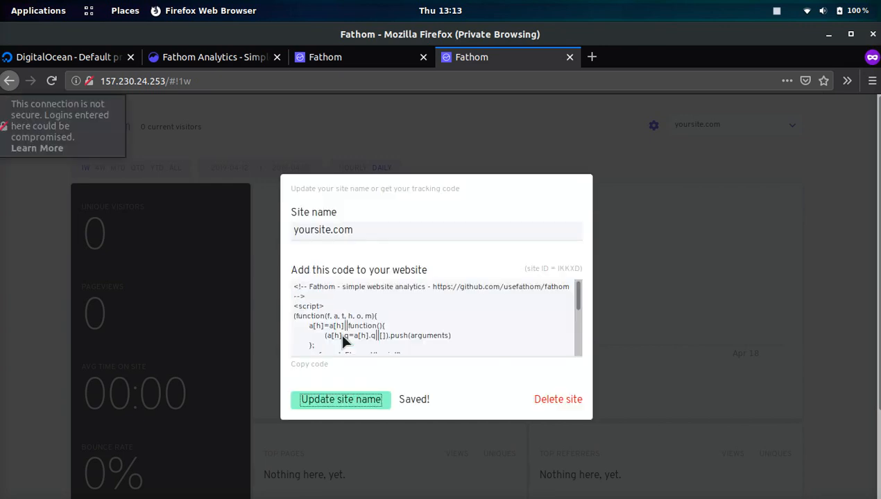
mouse_move(357, 266)
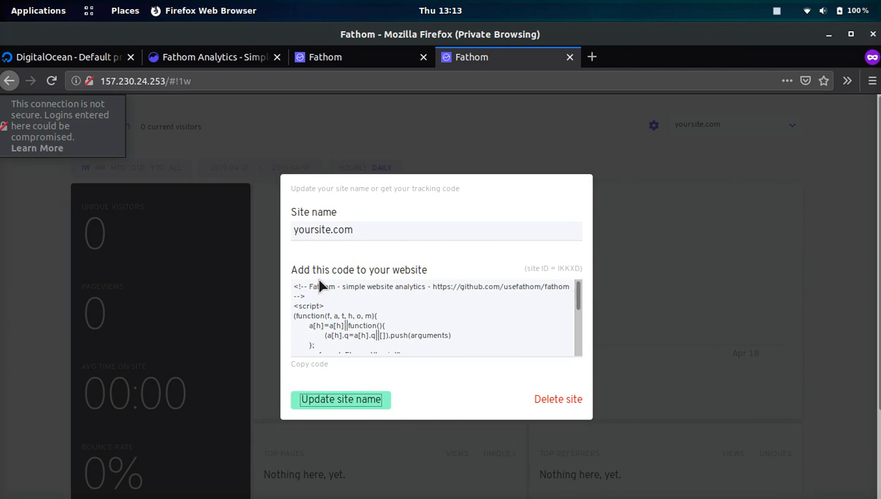
scroll("down", 3)
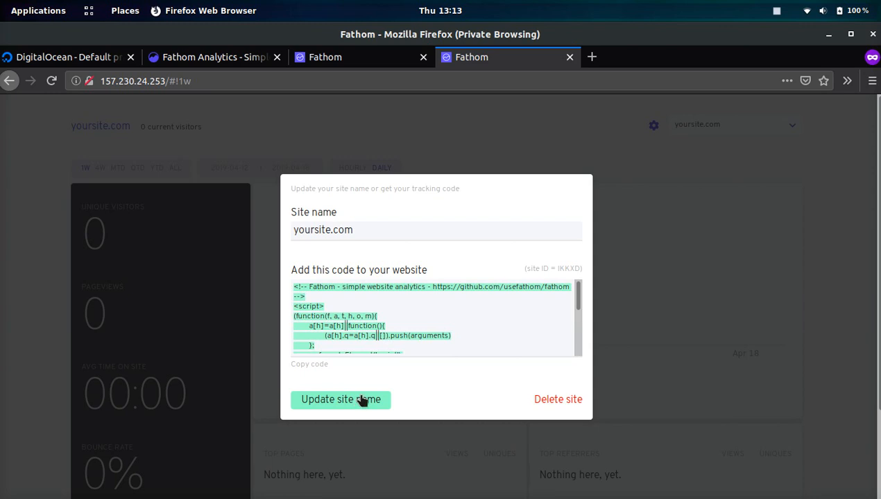
left_click(342, 400)
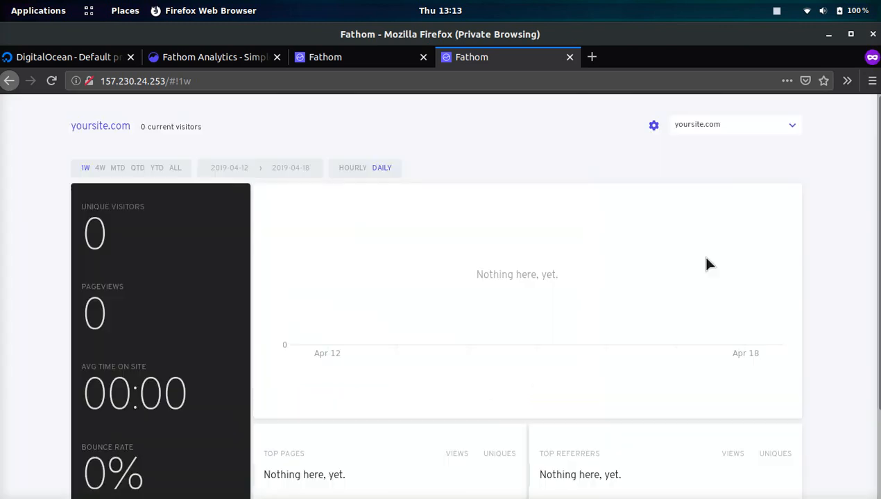
mouse_move(614, 280)
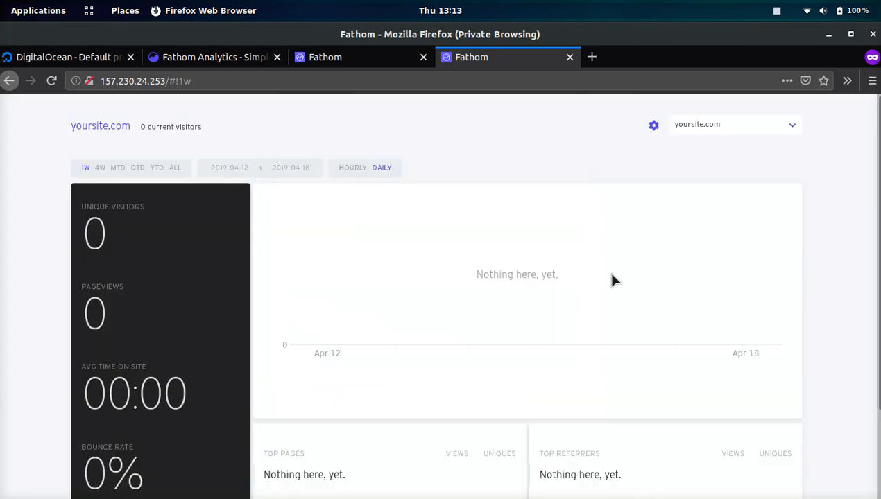
Review the live demo's stats against the empty yoursite.com dashboard, then return to the DigitalOcean project.
scroll("down", 3)
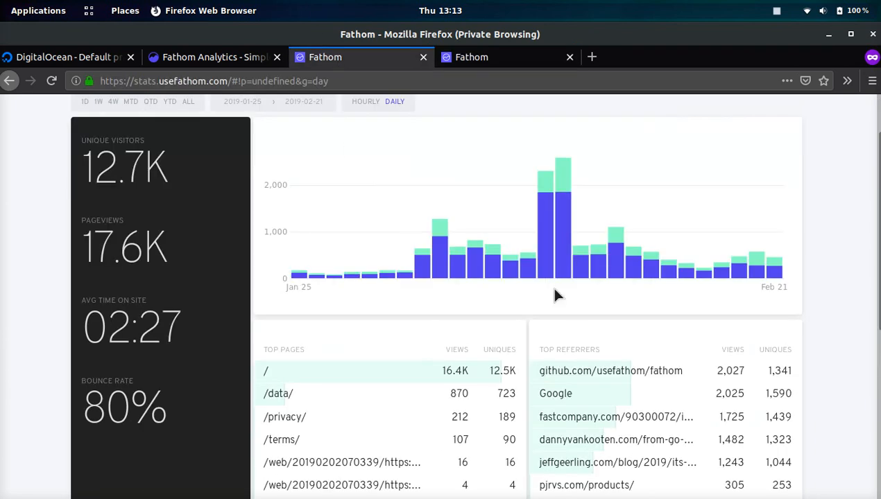
left_click(506, 57)
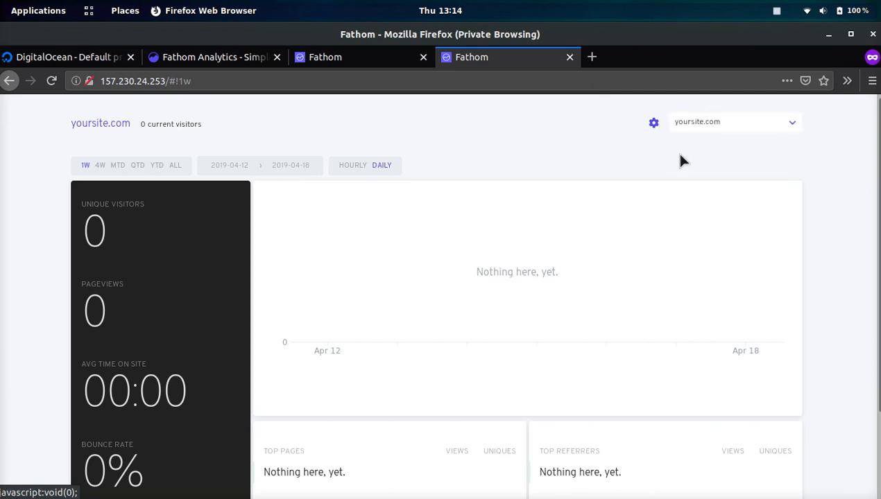
mouse_move(447, 289)
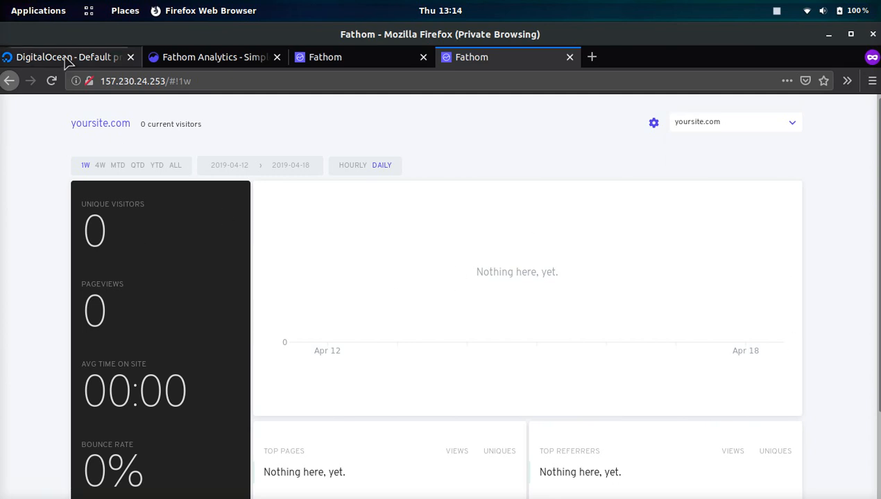
left_click(66, 57)
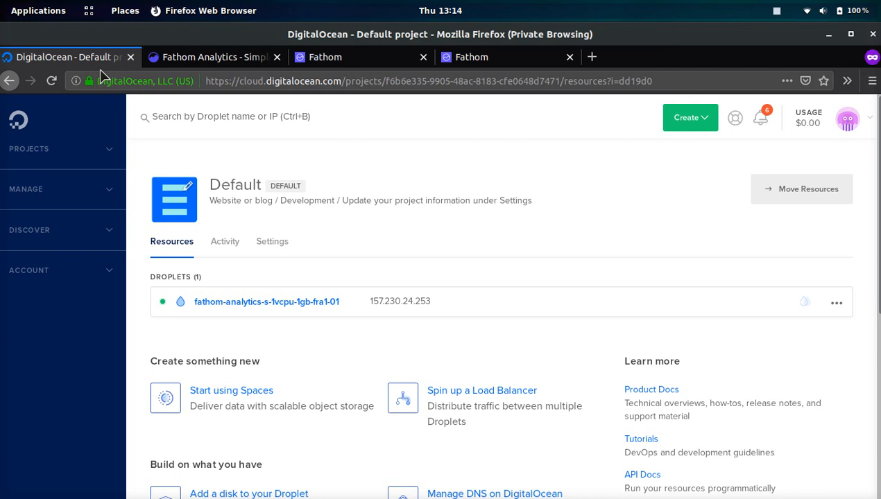
mouse_move(493, 202)
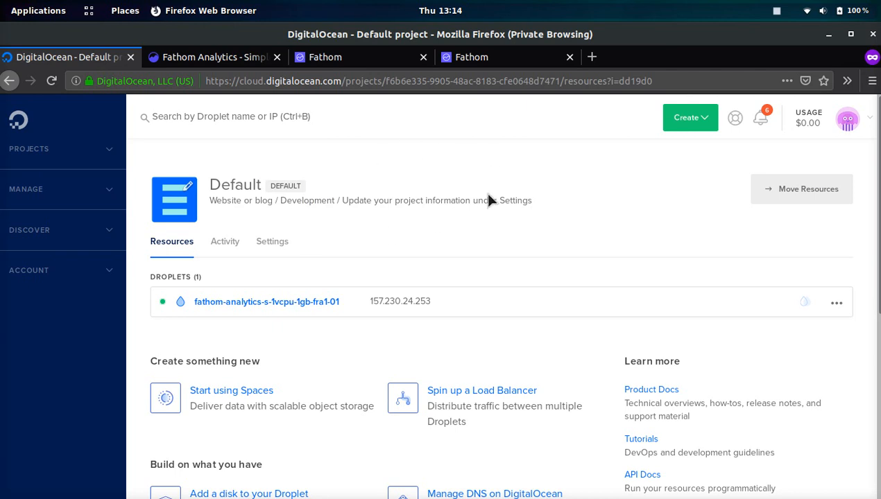
Browse the Create dropdown of new resources, dismiss it, and go to the usefathom.com homepage.
left_click(690, 117)
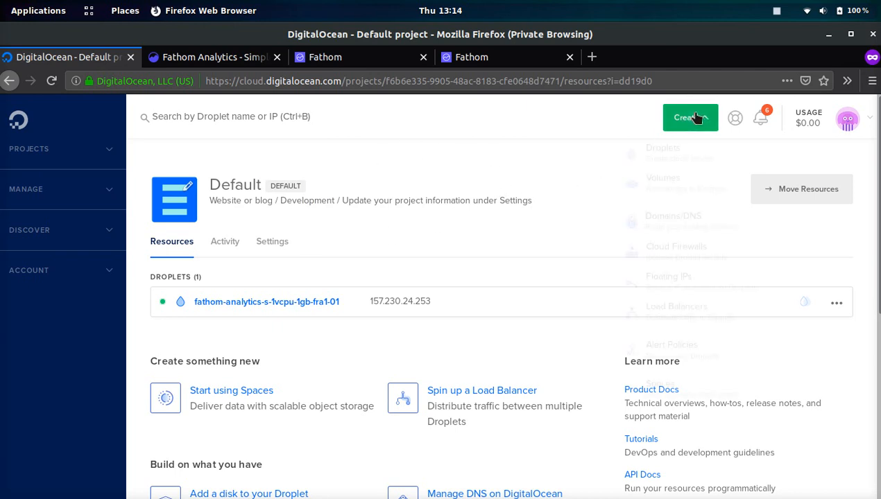
left_click(690, 117)
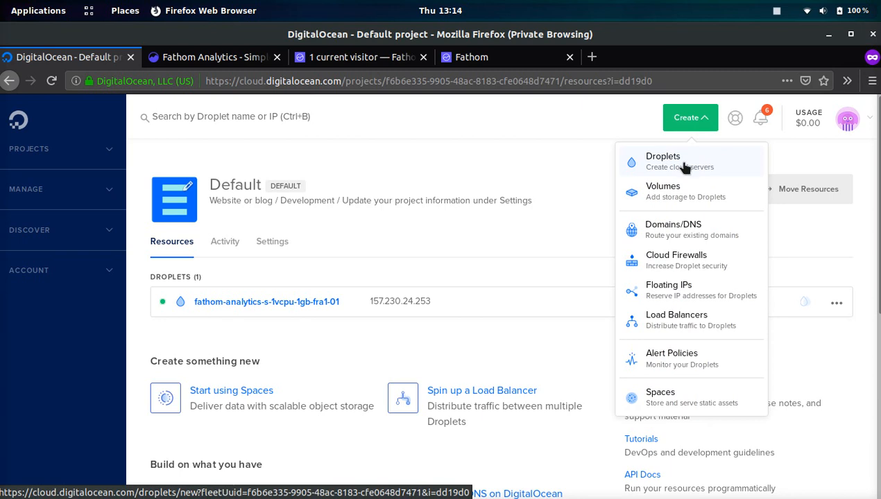
left_click(524, 167)
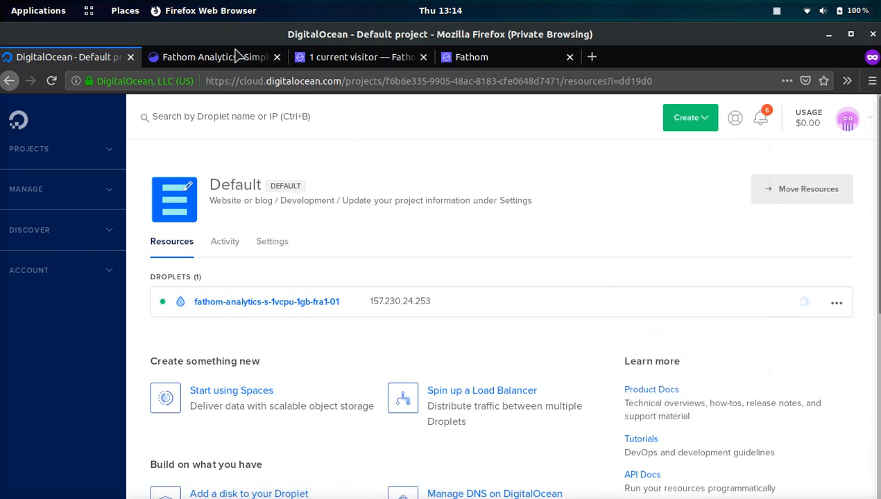
left_click(208, 57)
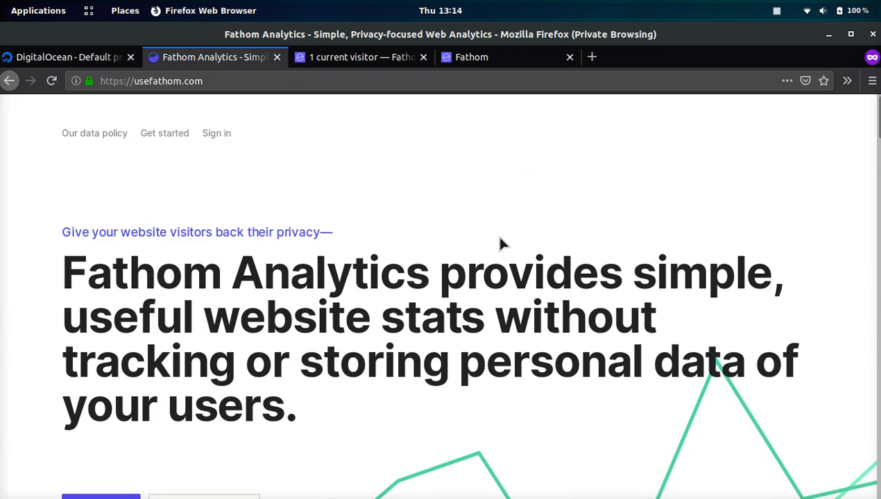
scroll("down", 3)
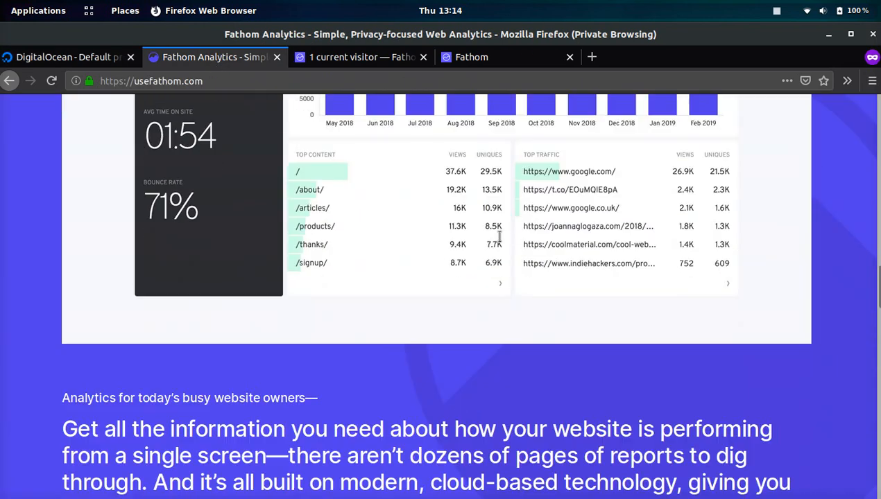
scroll("down", 3)
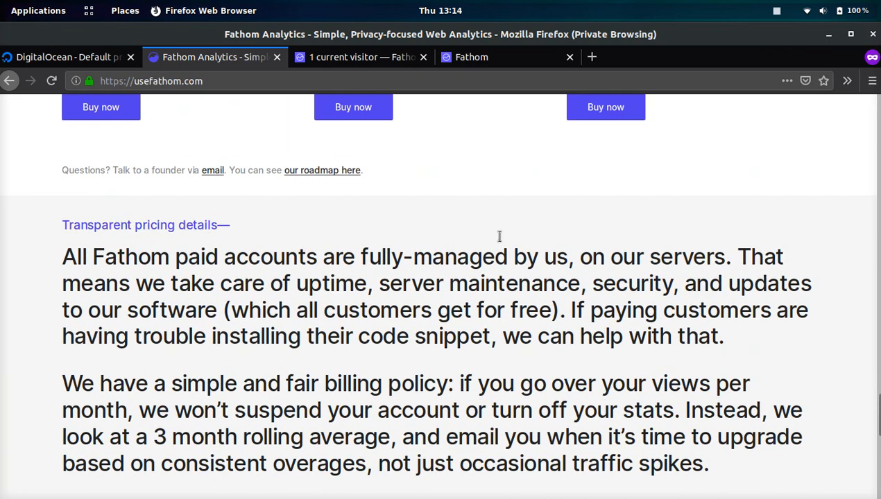
scroll("up", 3)
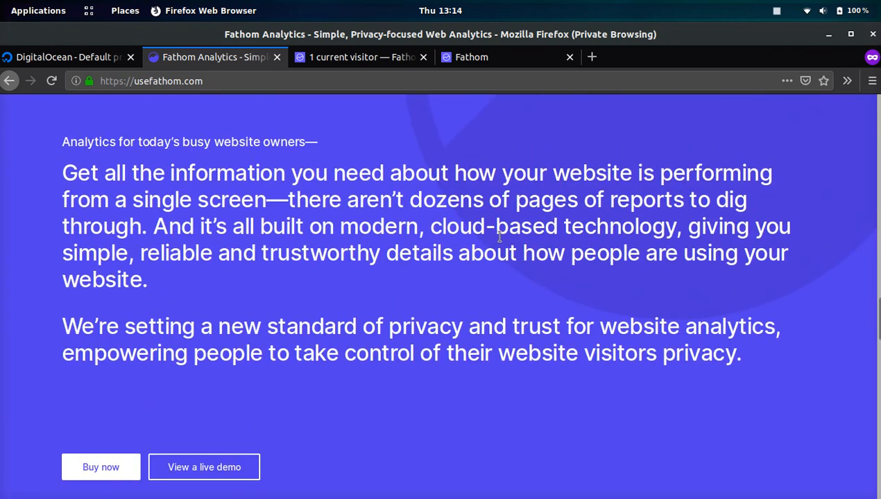
scroll("down", 3)
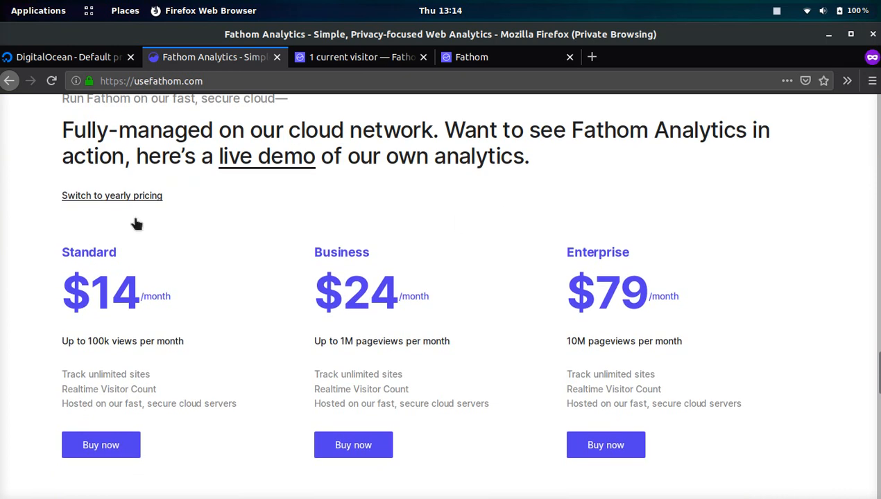
mouse_move(66, 294)
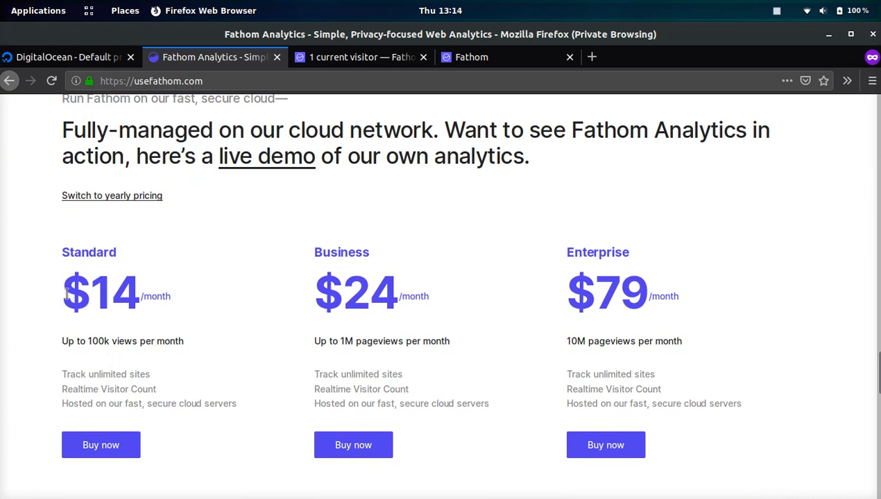
mouse_move(47, 338)
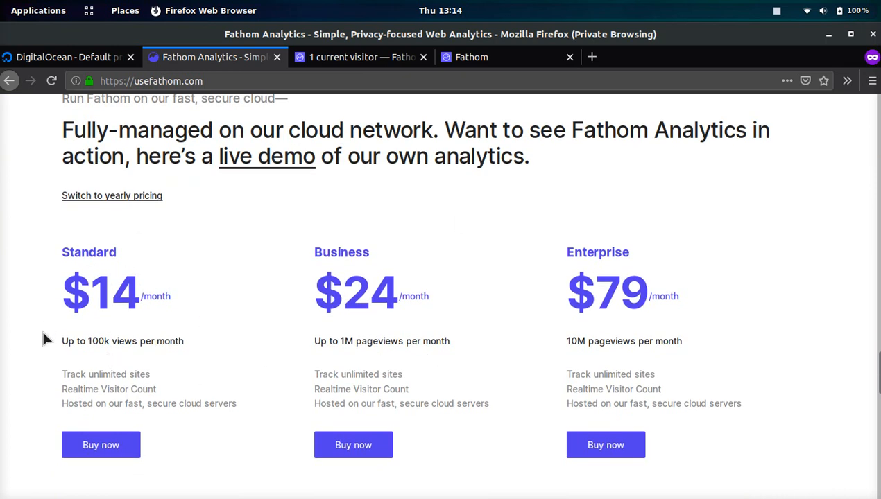
mouse_move(449, 222)
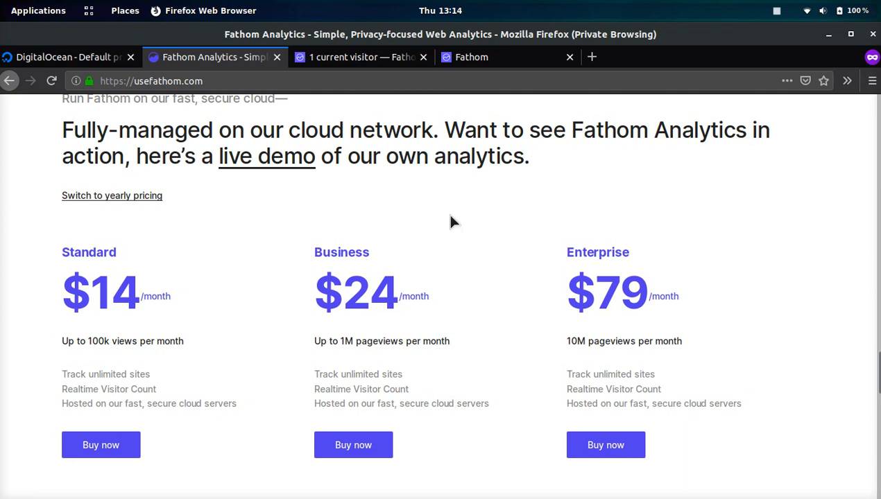
mouse_move(100, 274)
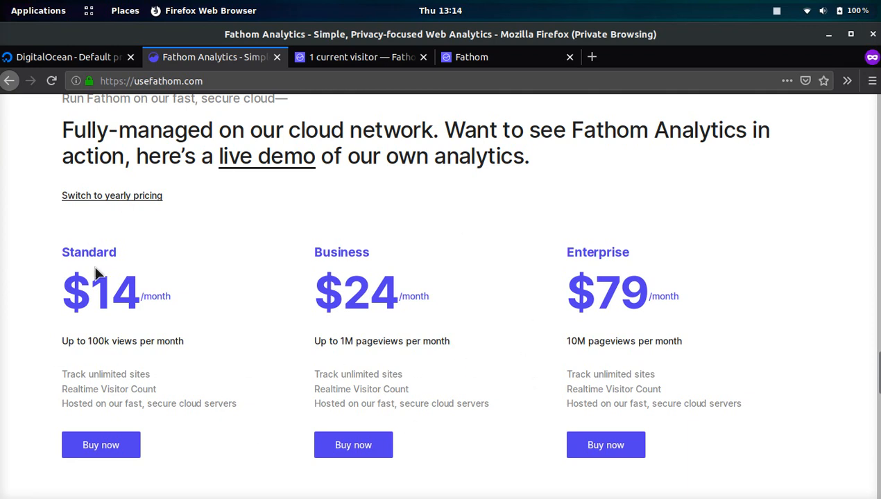
mouse_move(104, 275)
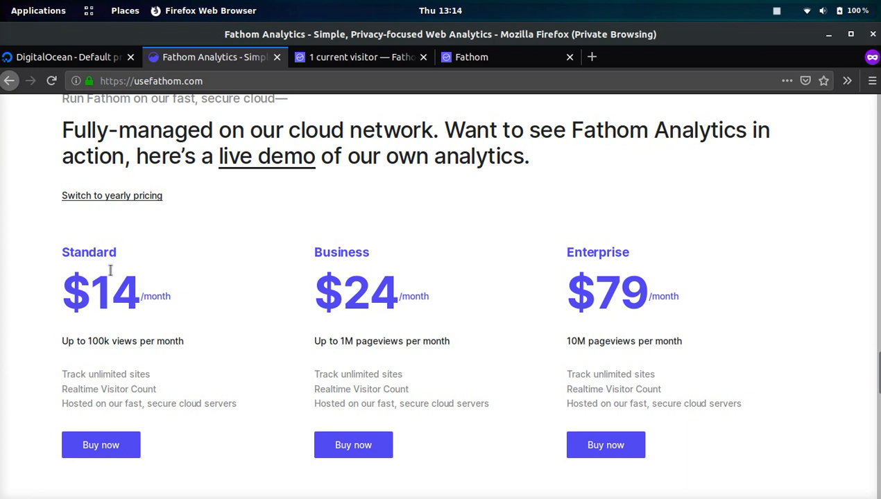
mouse_move(104, 367)
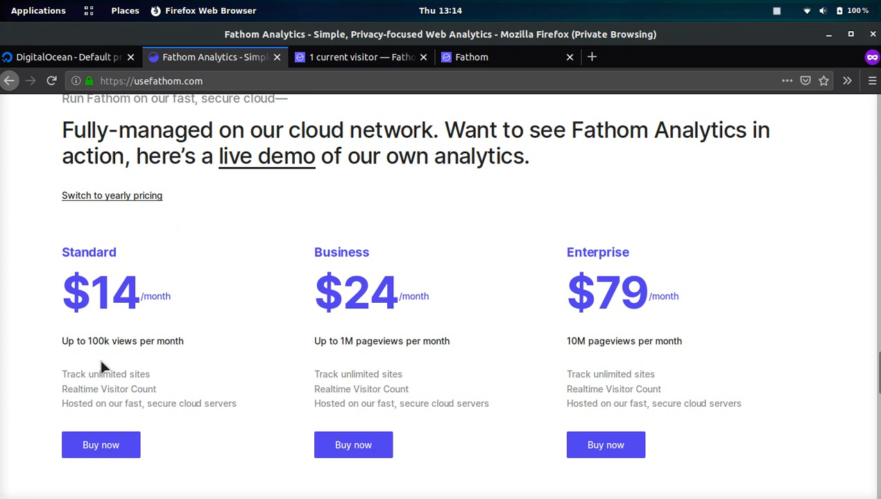
scroll("down", 3)
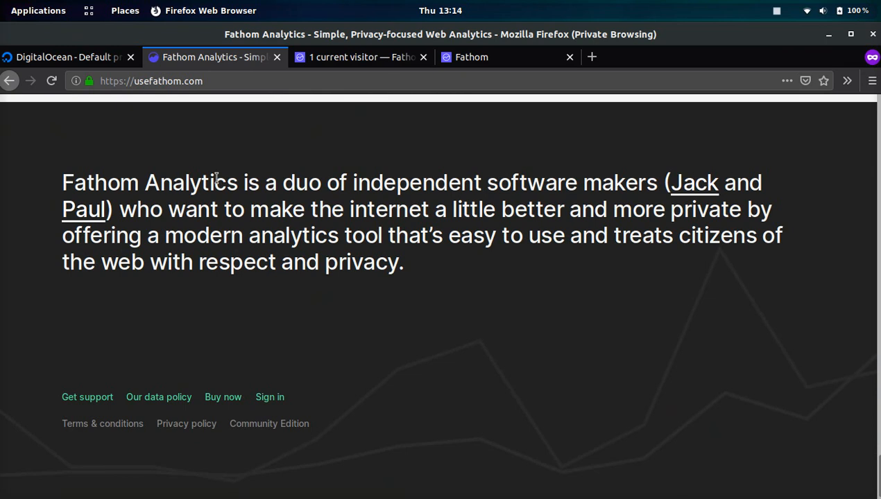
scroll("up", 3)
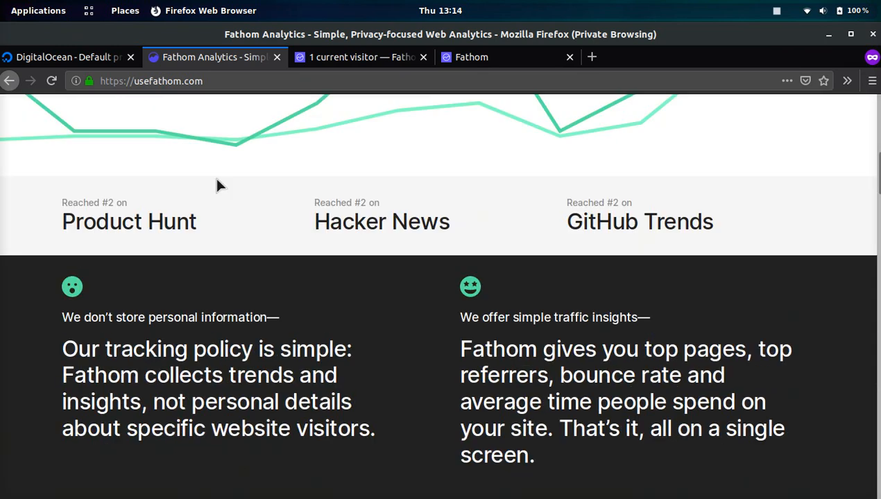
scroll("up", 3)
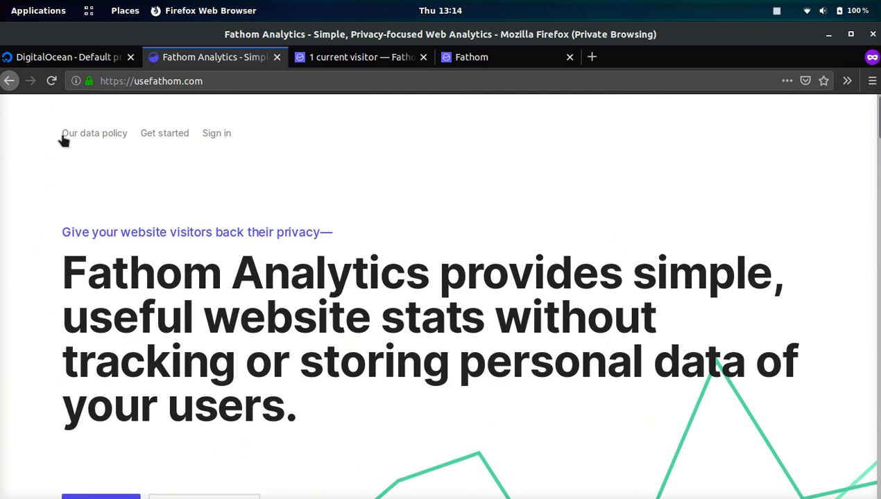
mouse_move(372, 164)
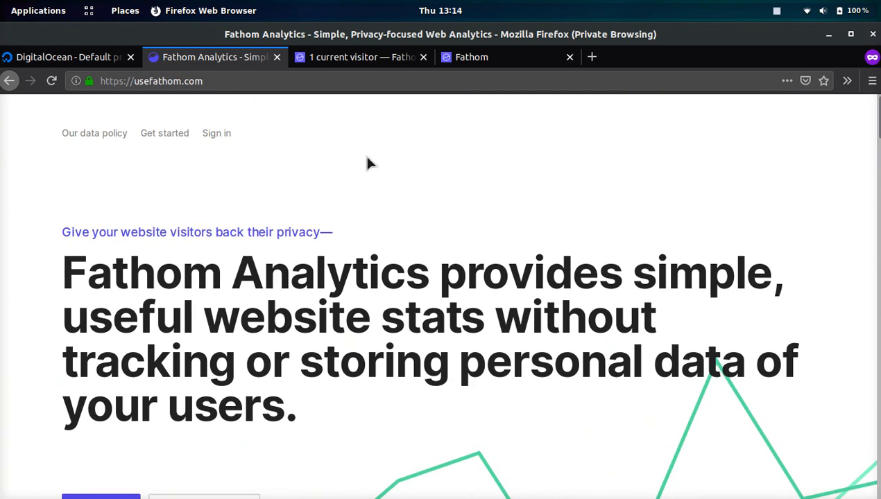
mouse_move(788, 11)
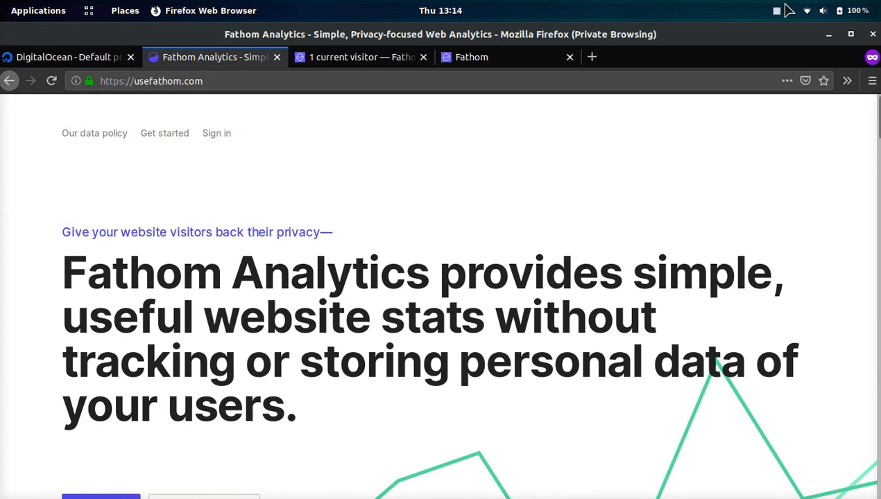